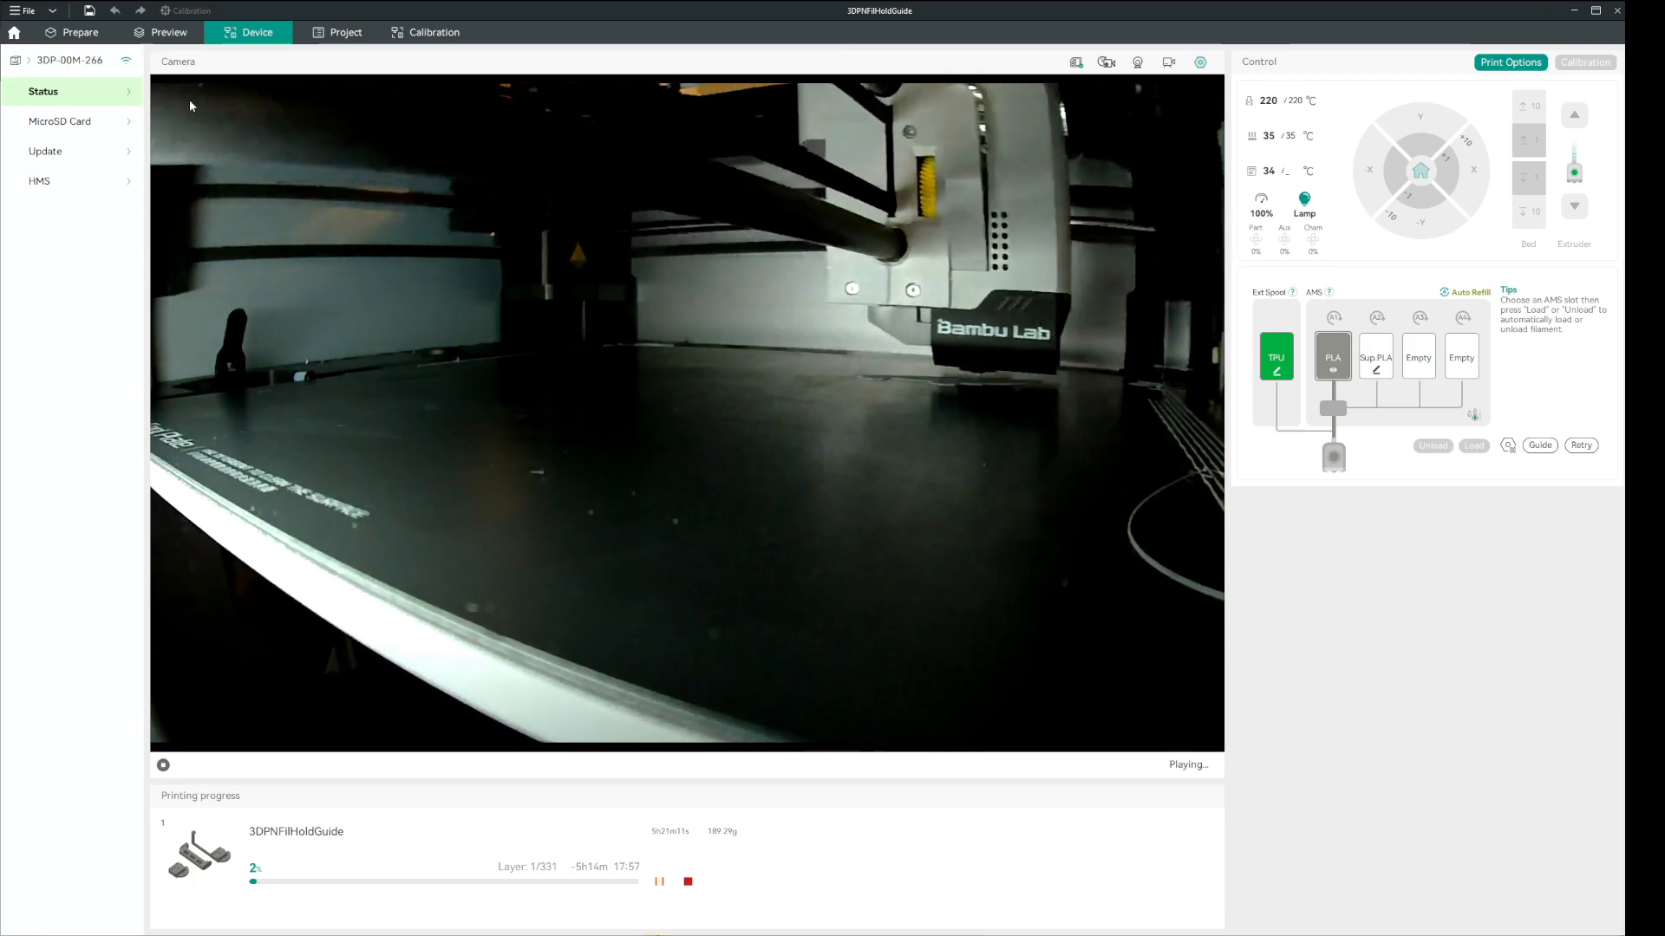
- Return to the Prepare view of the filament-guide mount with PLA base and Sup.PLA interface supports
{"action": "left_click", "coordinate": [78, 31]}
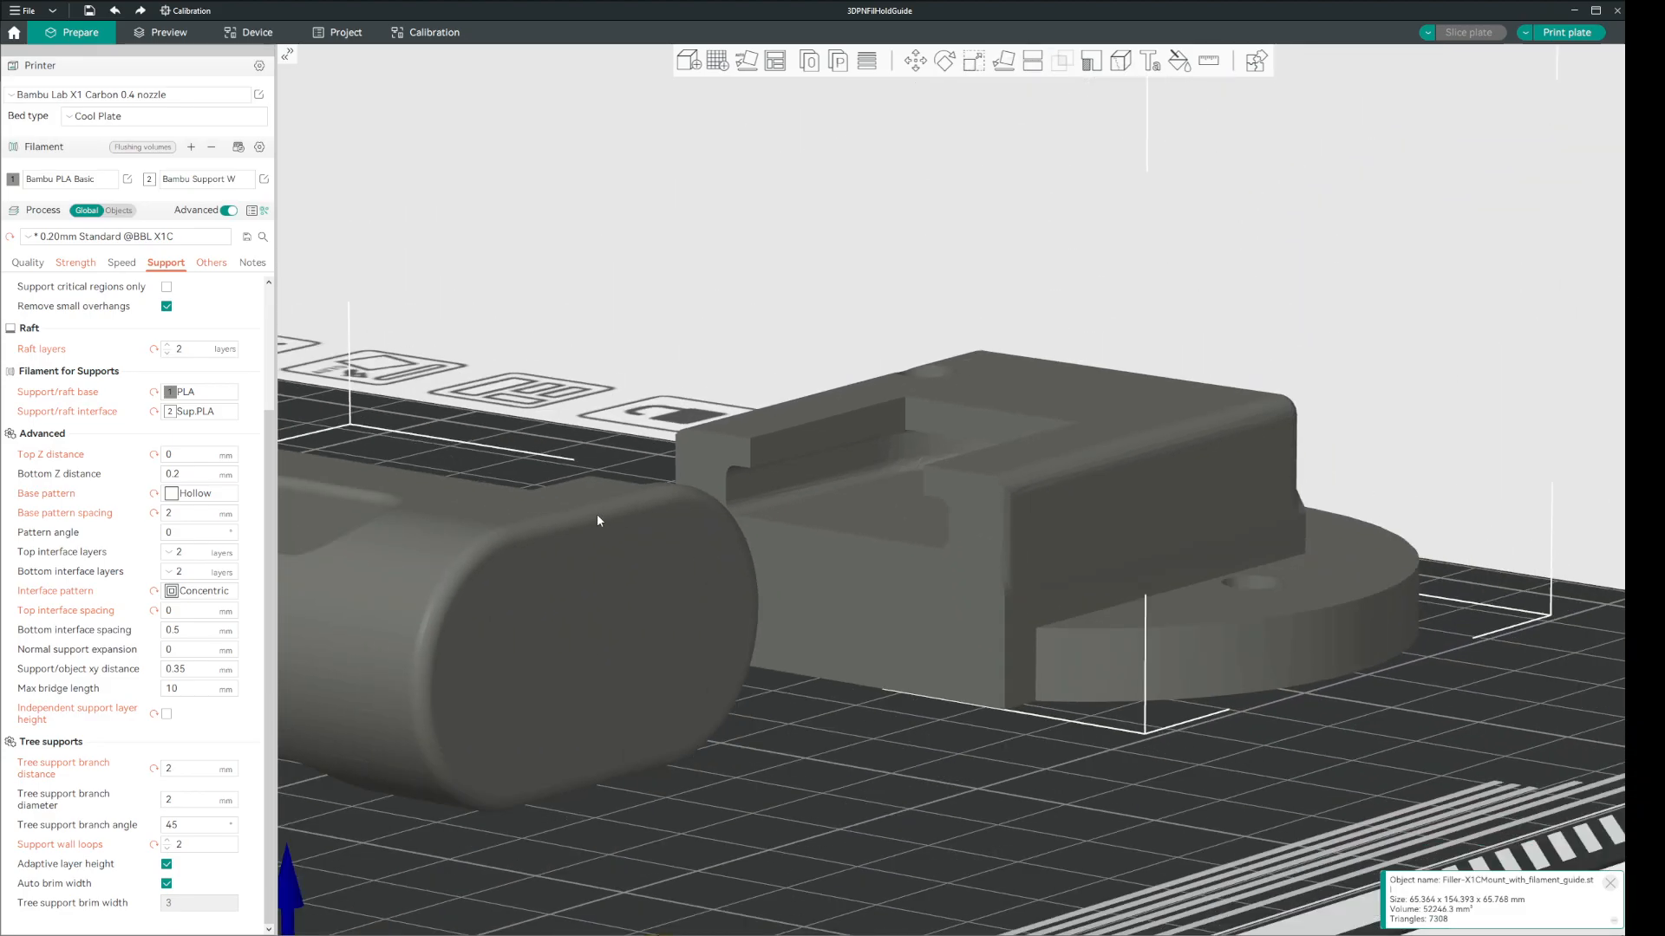
{"action": "mouse_move", "coordinate": [543, 692]}
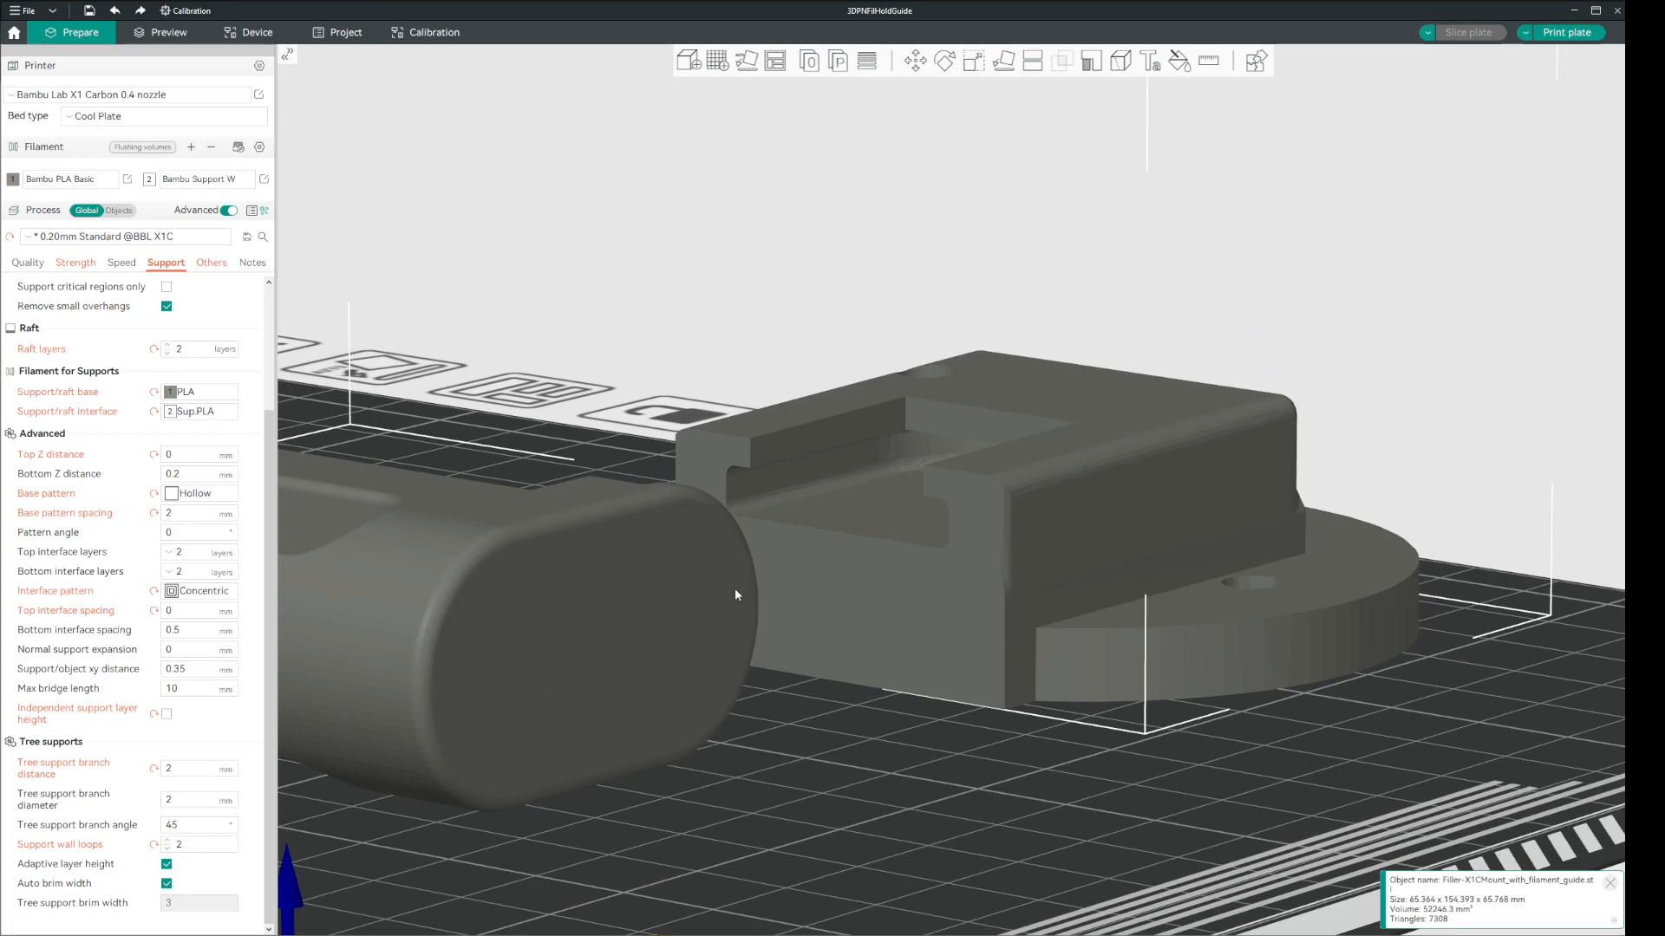
- Switch to Preview showing the sliced mount at about 5h21m and 189 g of filament
{"action": "left_click", "coordinate": [167, 31]}
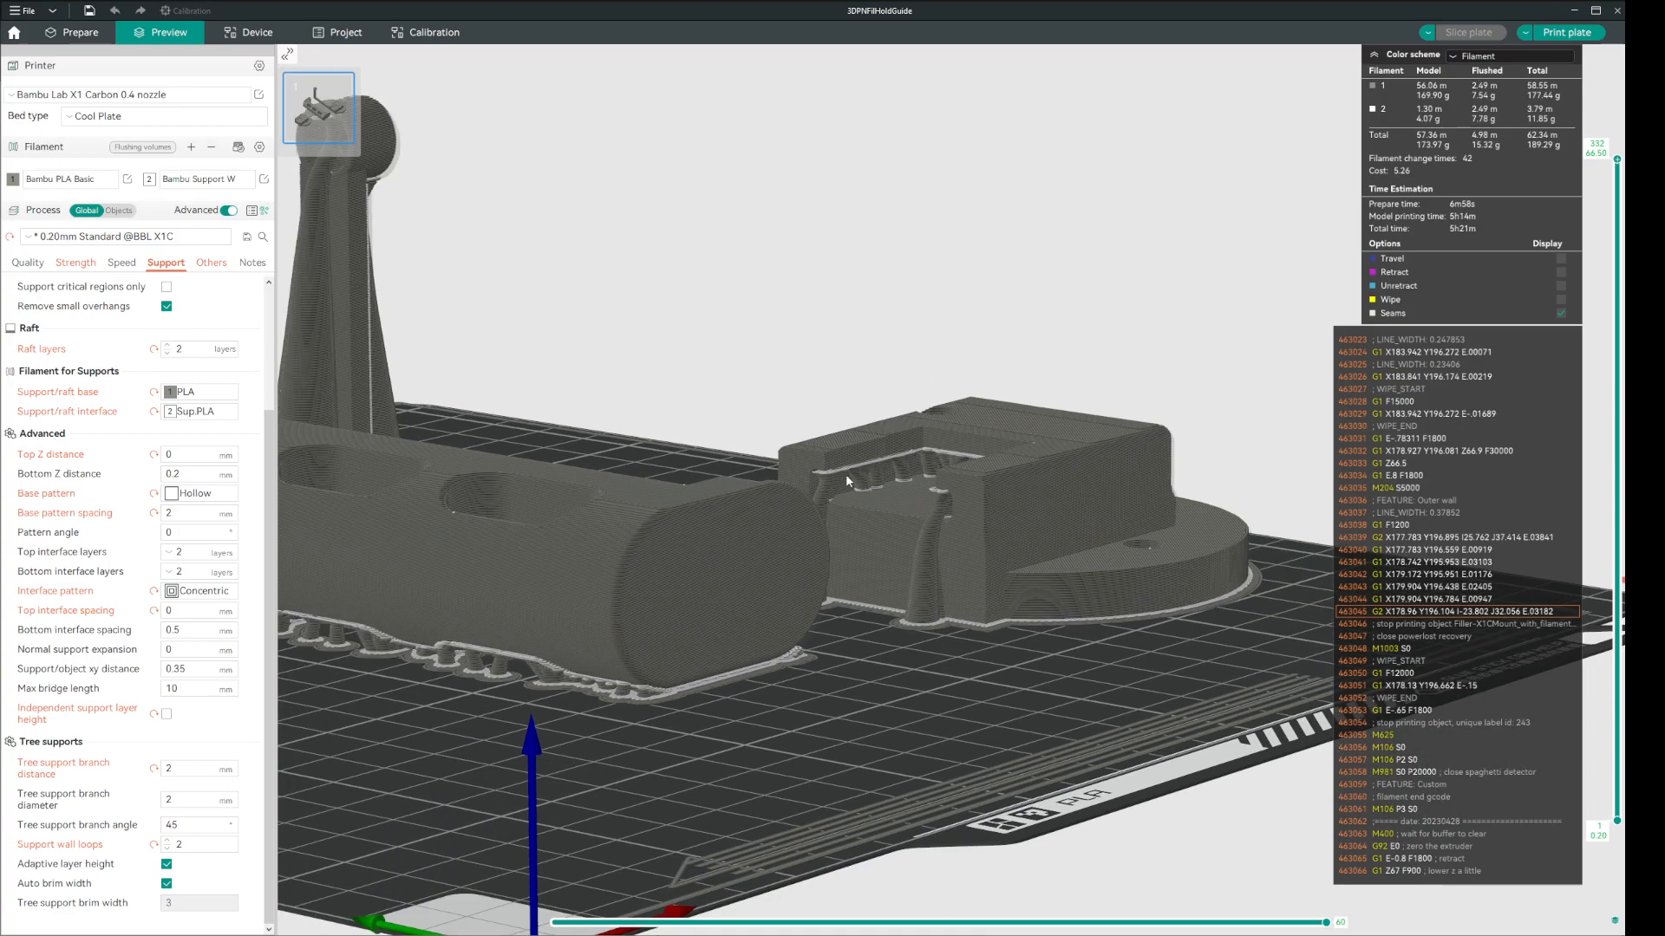
{"action": "mouse_move", "coordinate": [896, 467]}
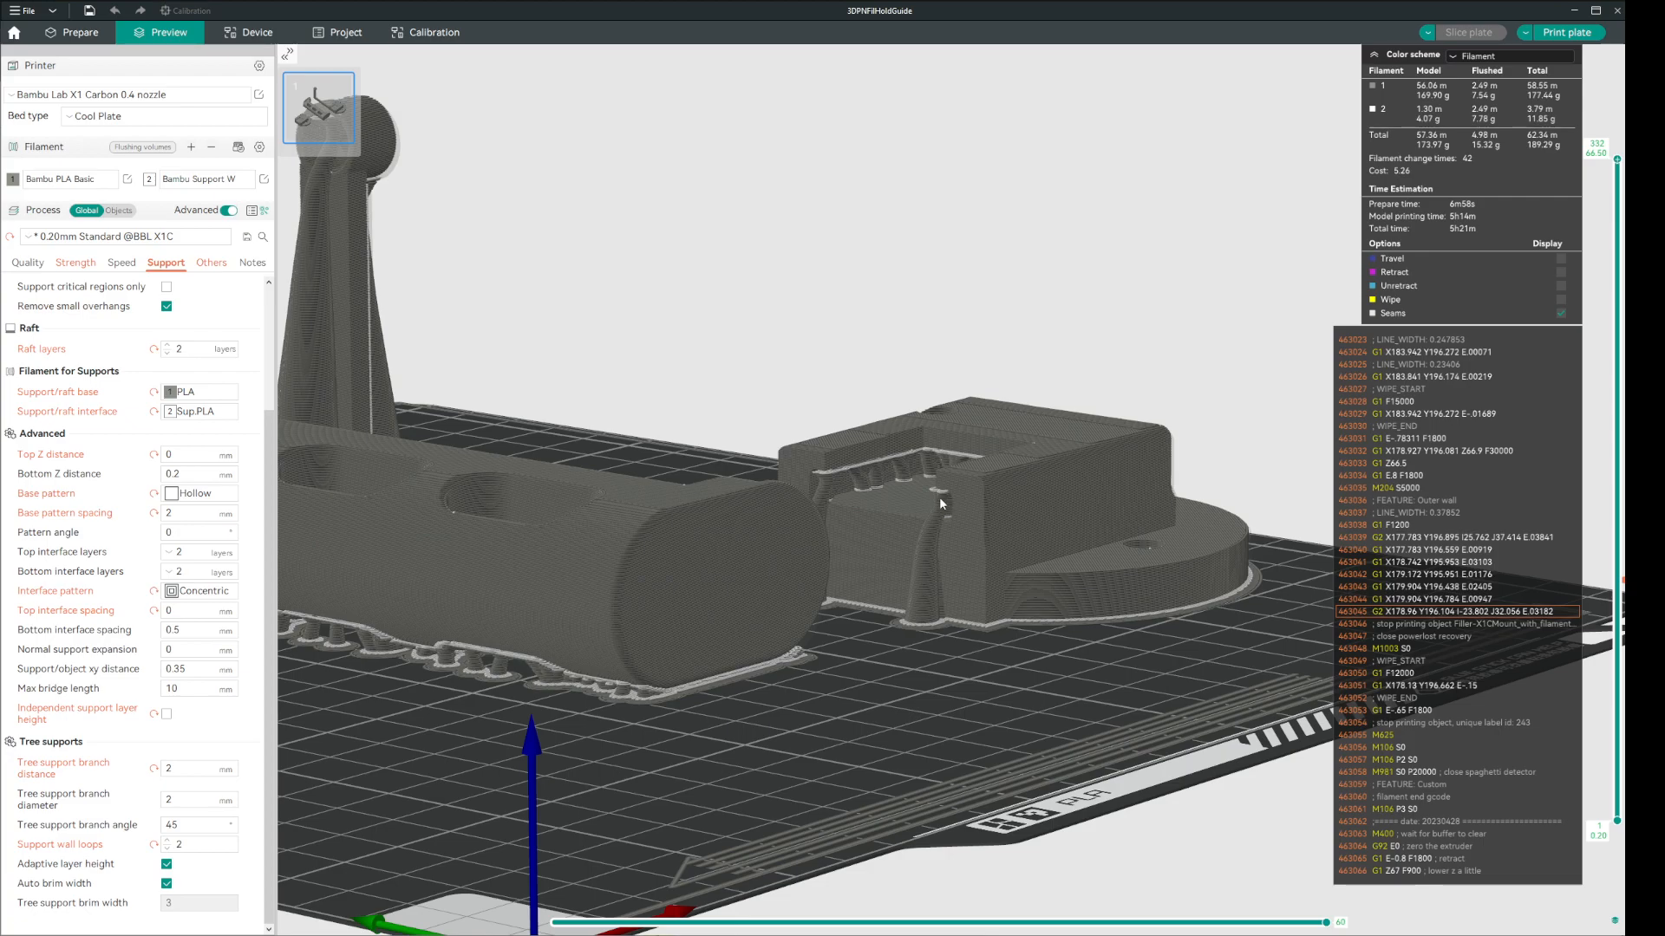
{"action": "mouse_move", "coordinate": [502, 603]}
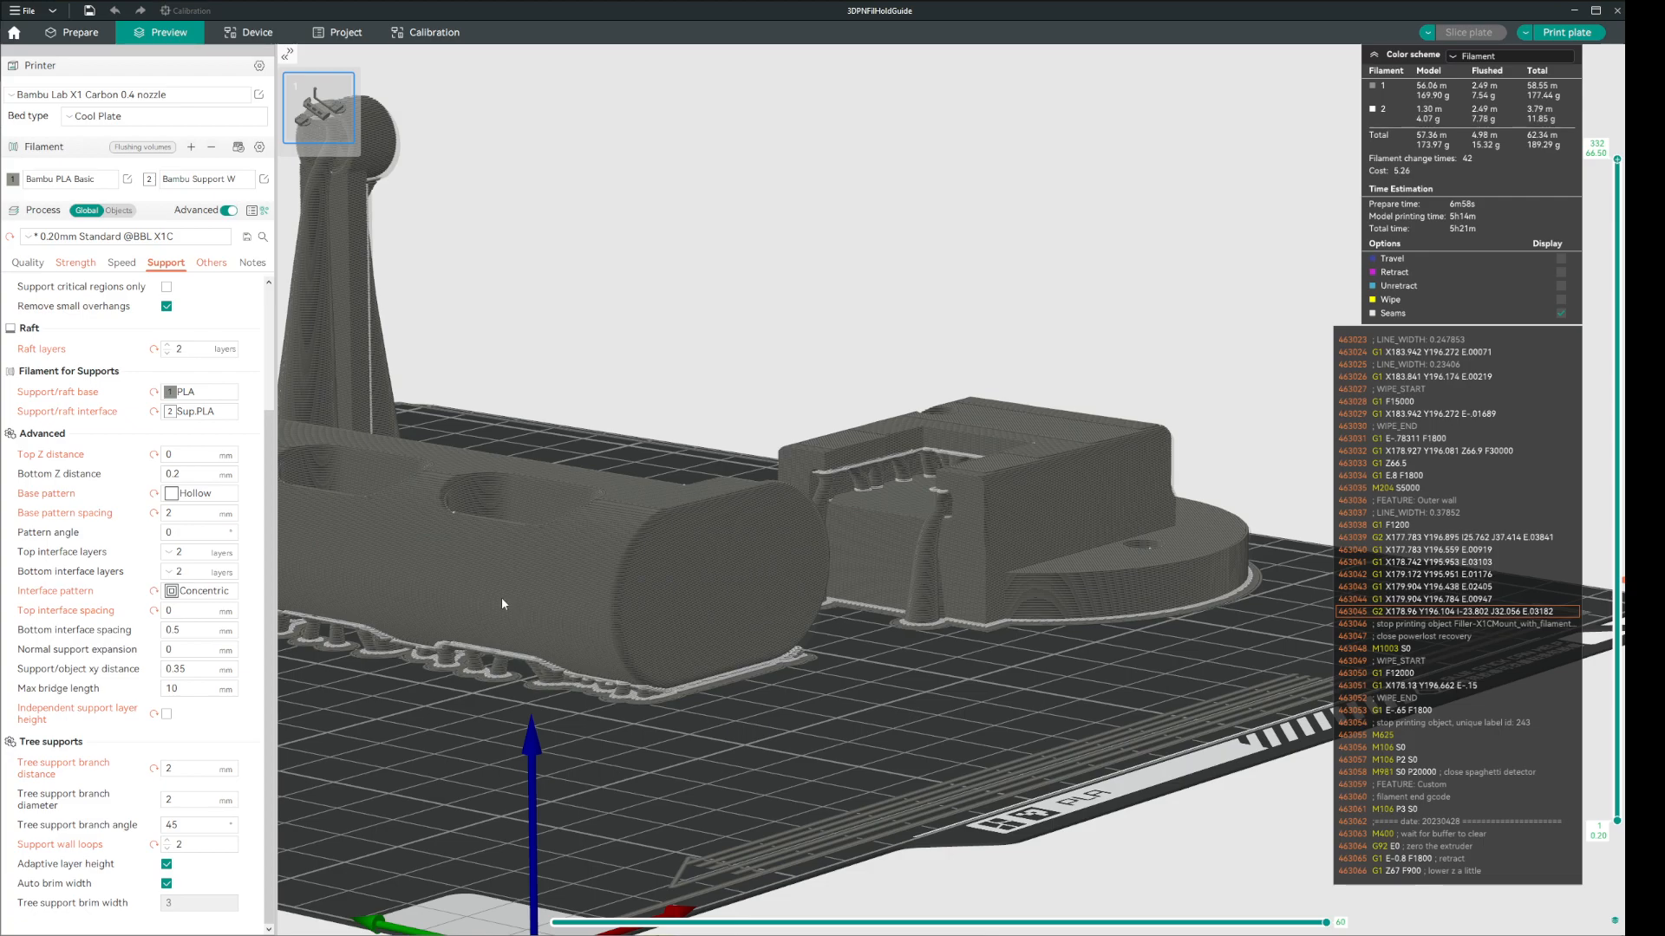
{"action": "mouse_move", "coordinate": [1134, 489]}
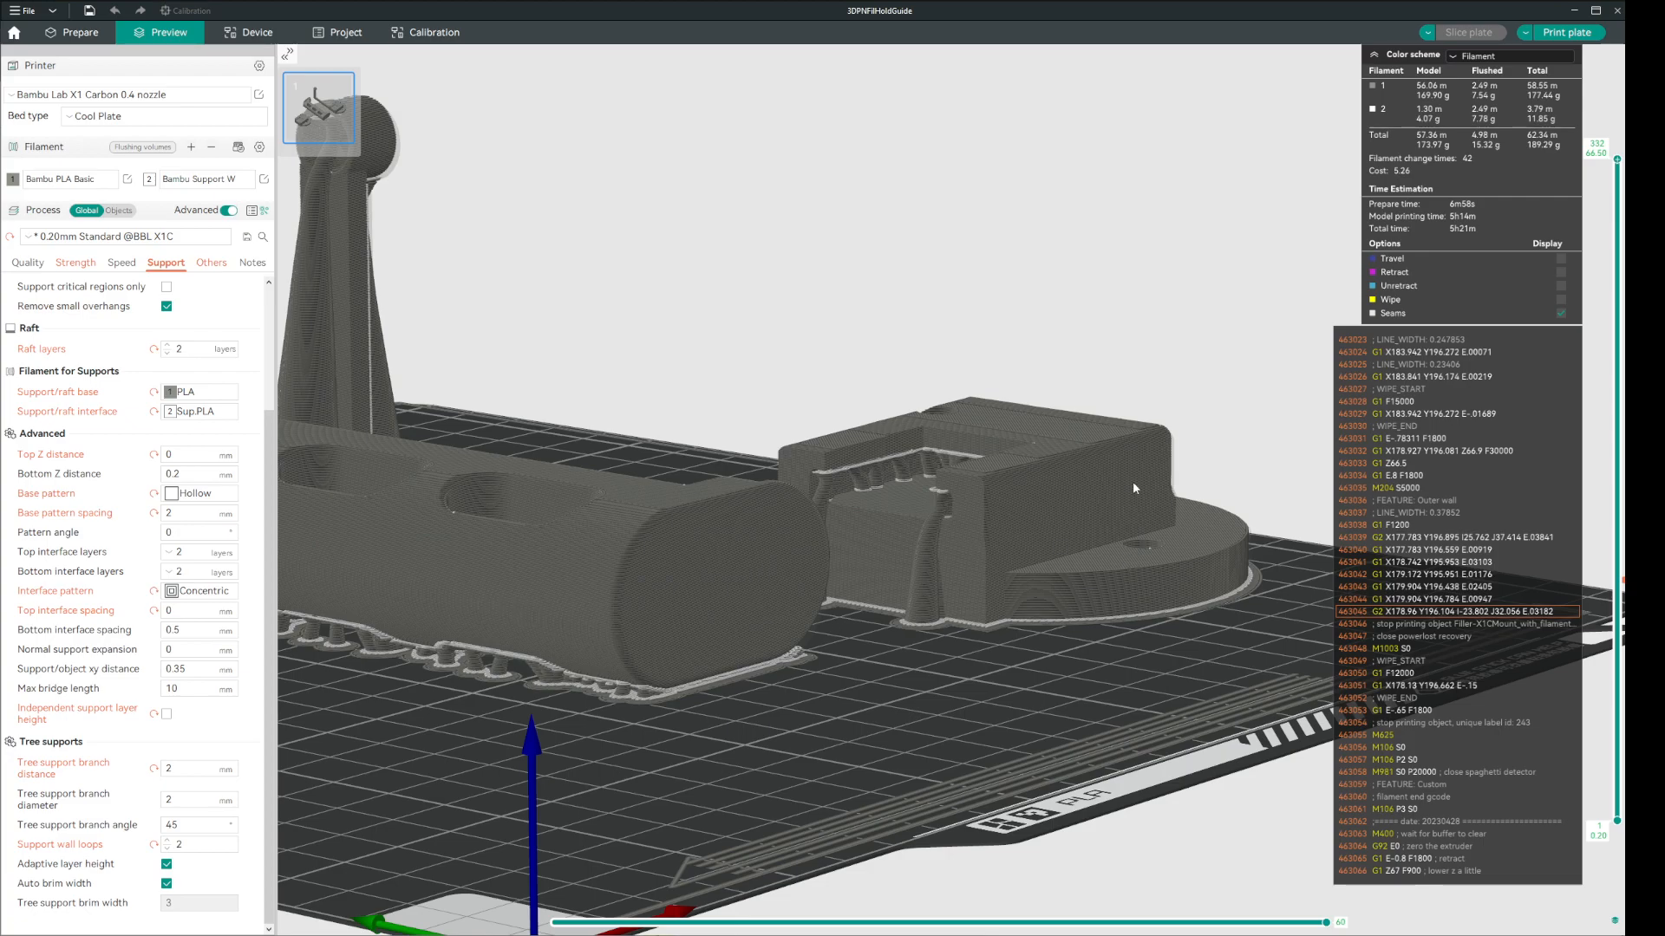
{"action": "mouse_move", "coordinate": [1181, 478]}
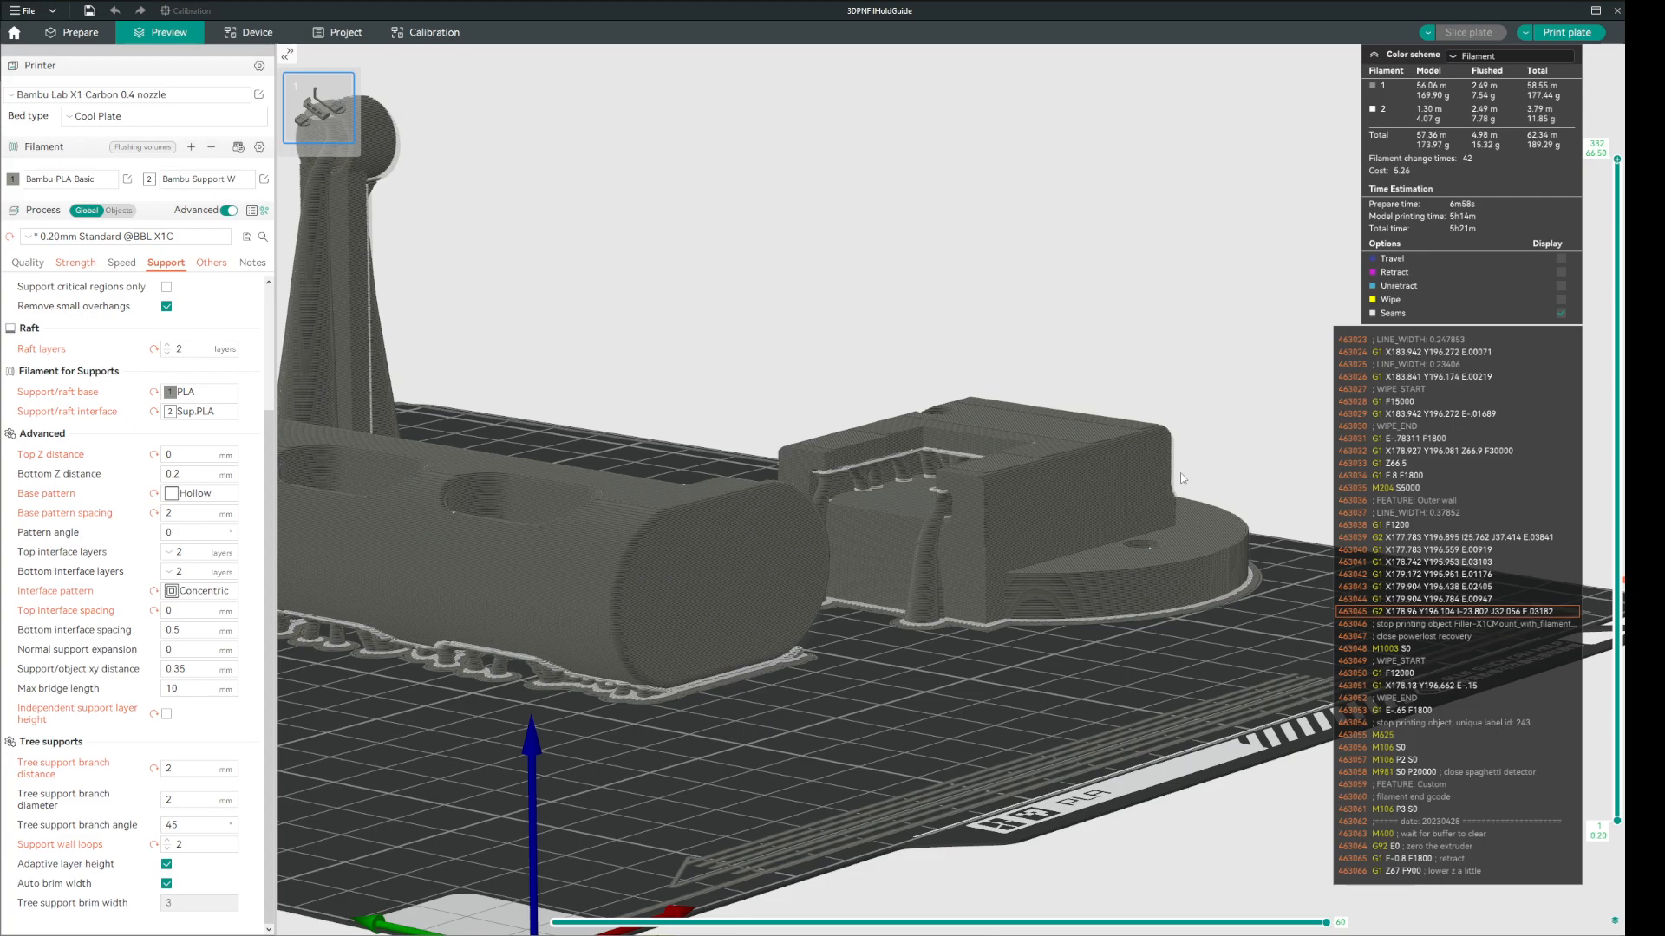
{"action": "mouse_move", "coordinate": [887, 451]}
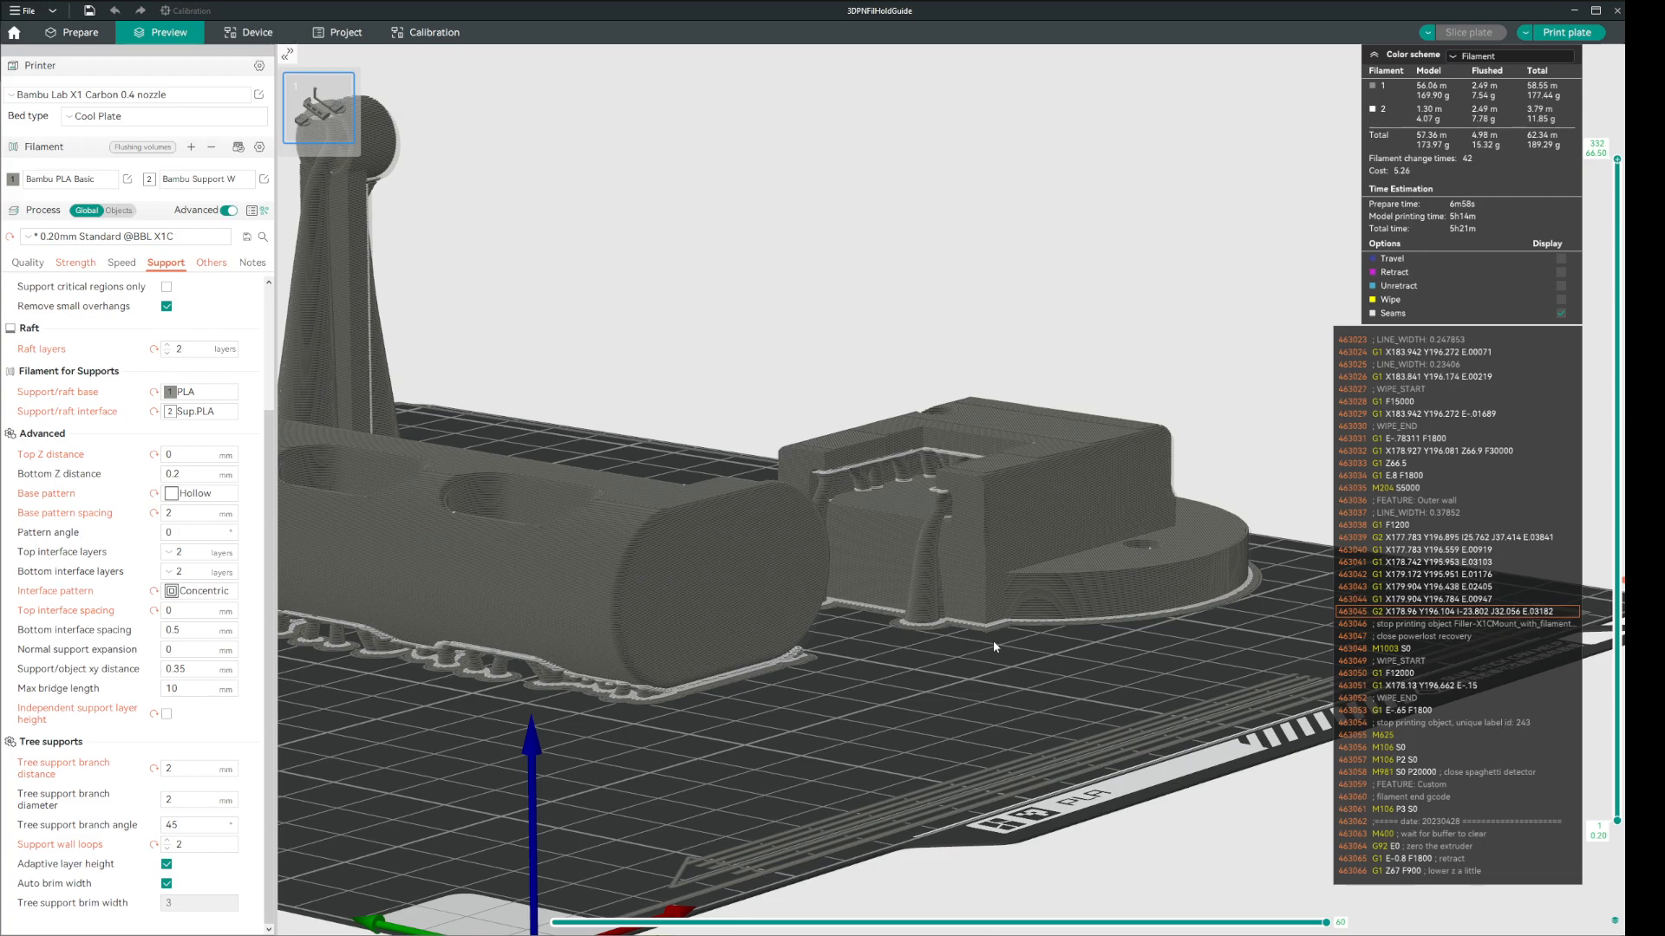
{"action": "mouse_move", "coordinate": [1007, 666]}
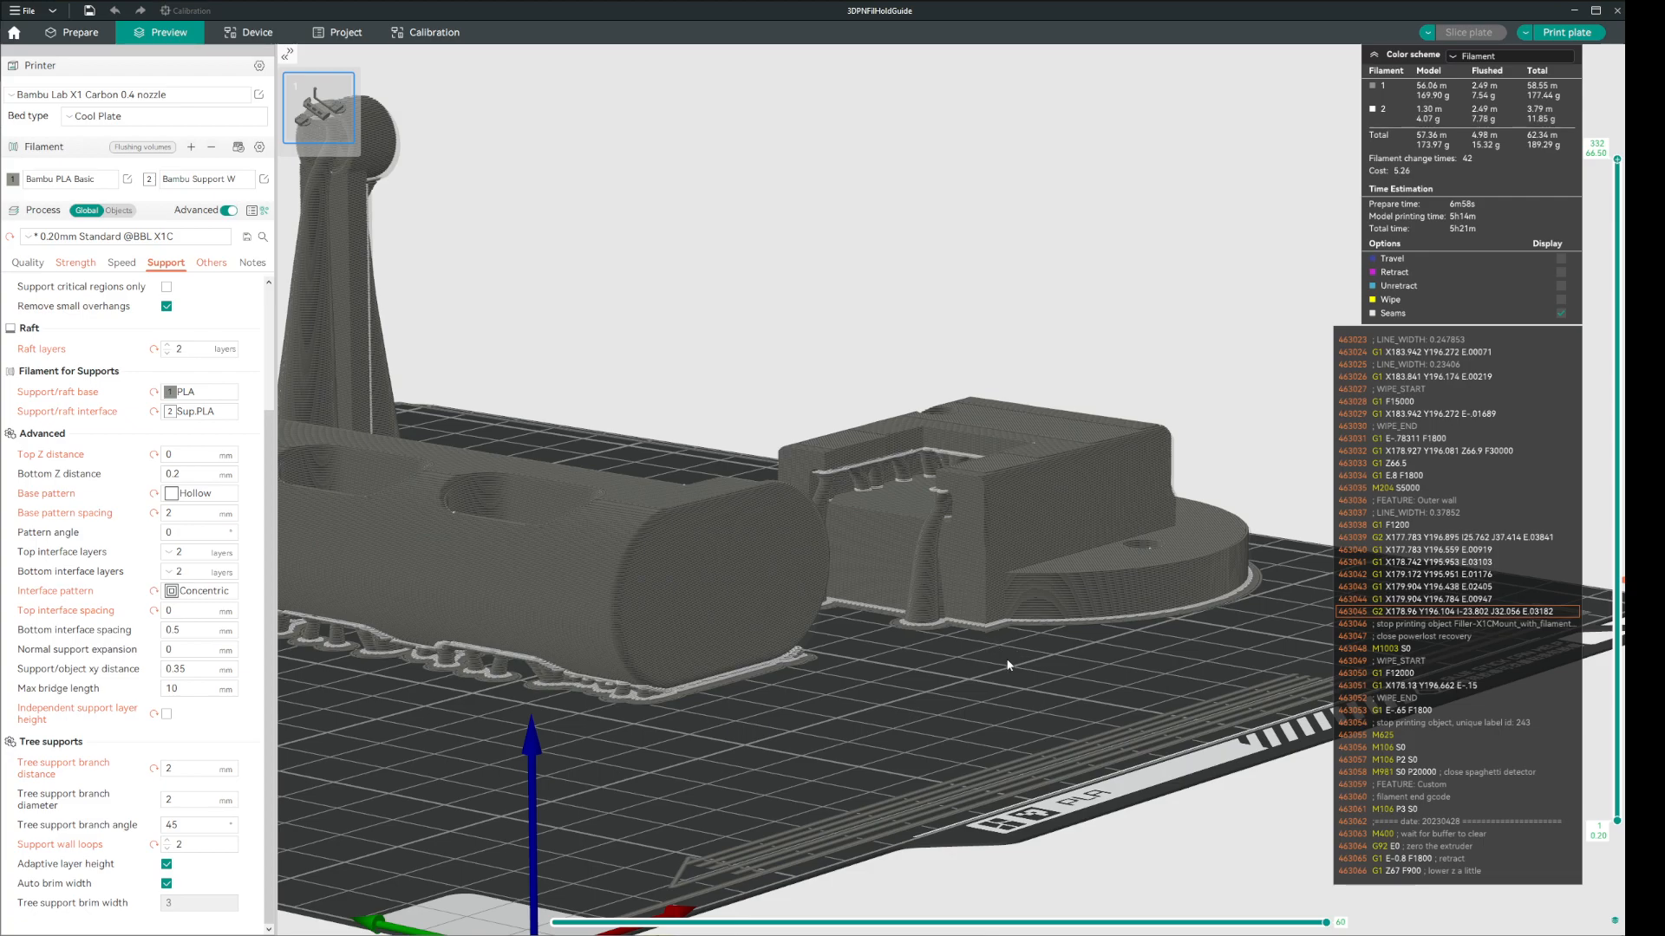
{"action": "mouse_move", "coordinate": [982, 642]}
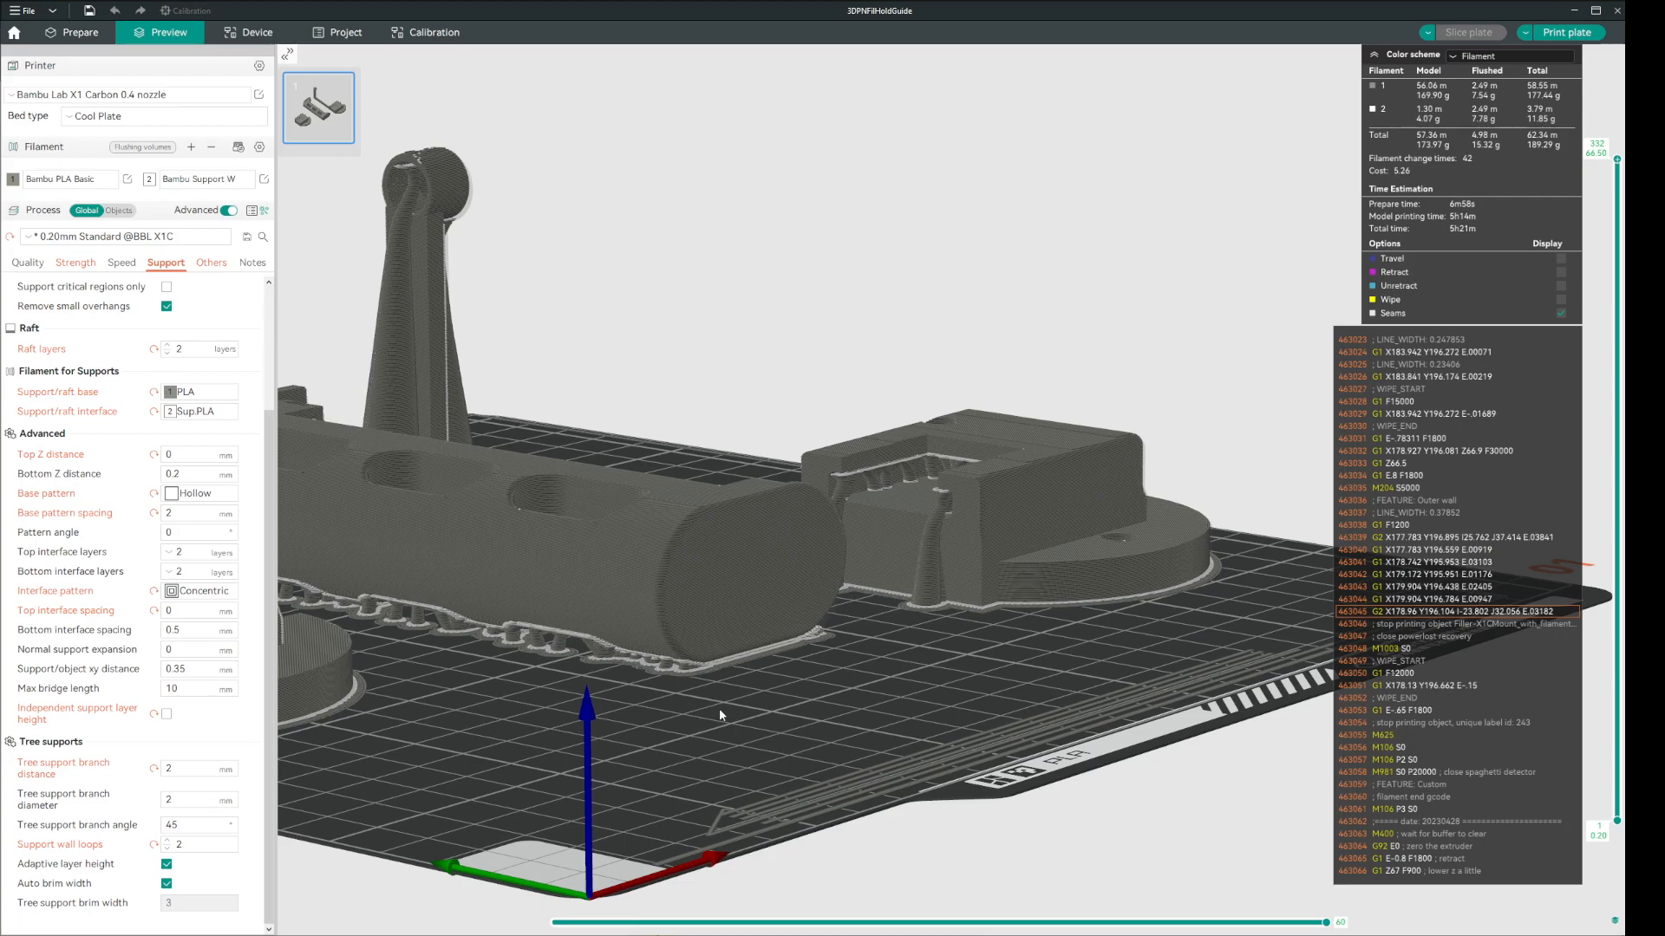
{"action": "mouse_move", "coordinate": [706, 711]}
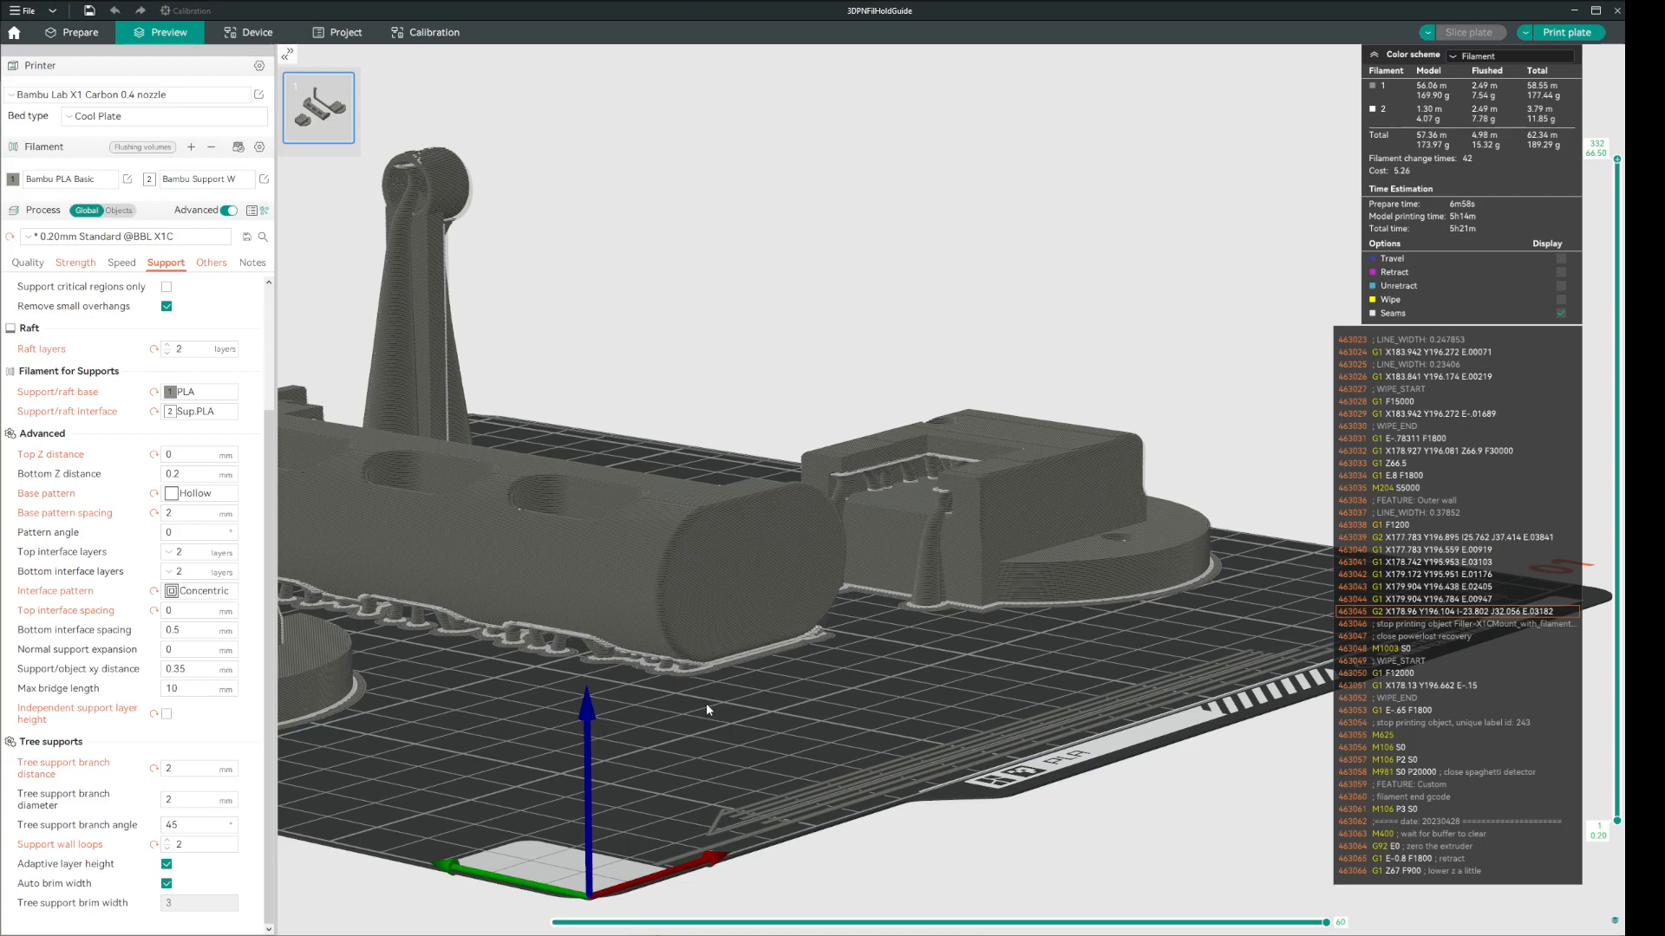
{"action": "mouse_move", "coordinate": [718, 713]}
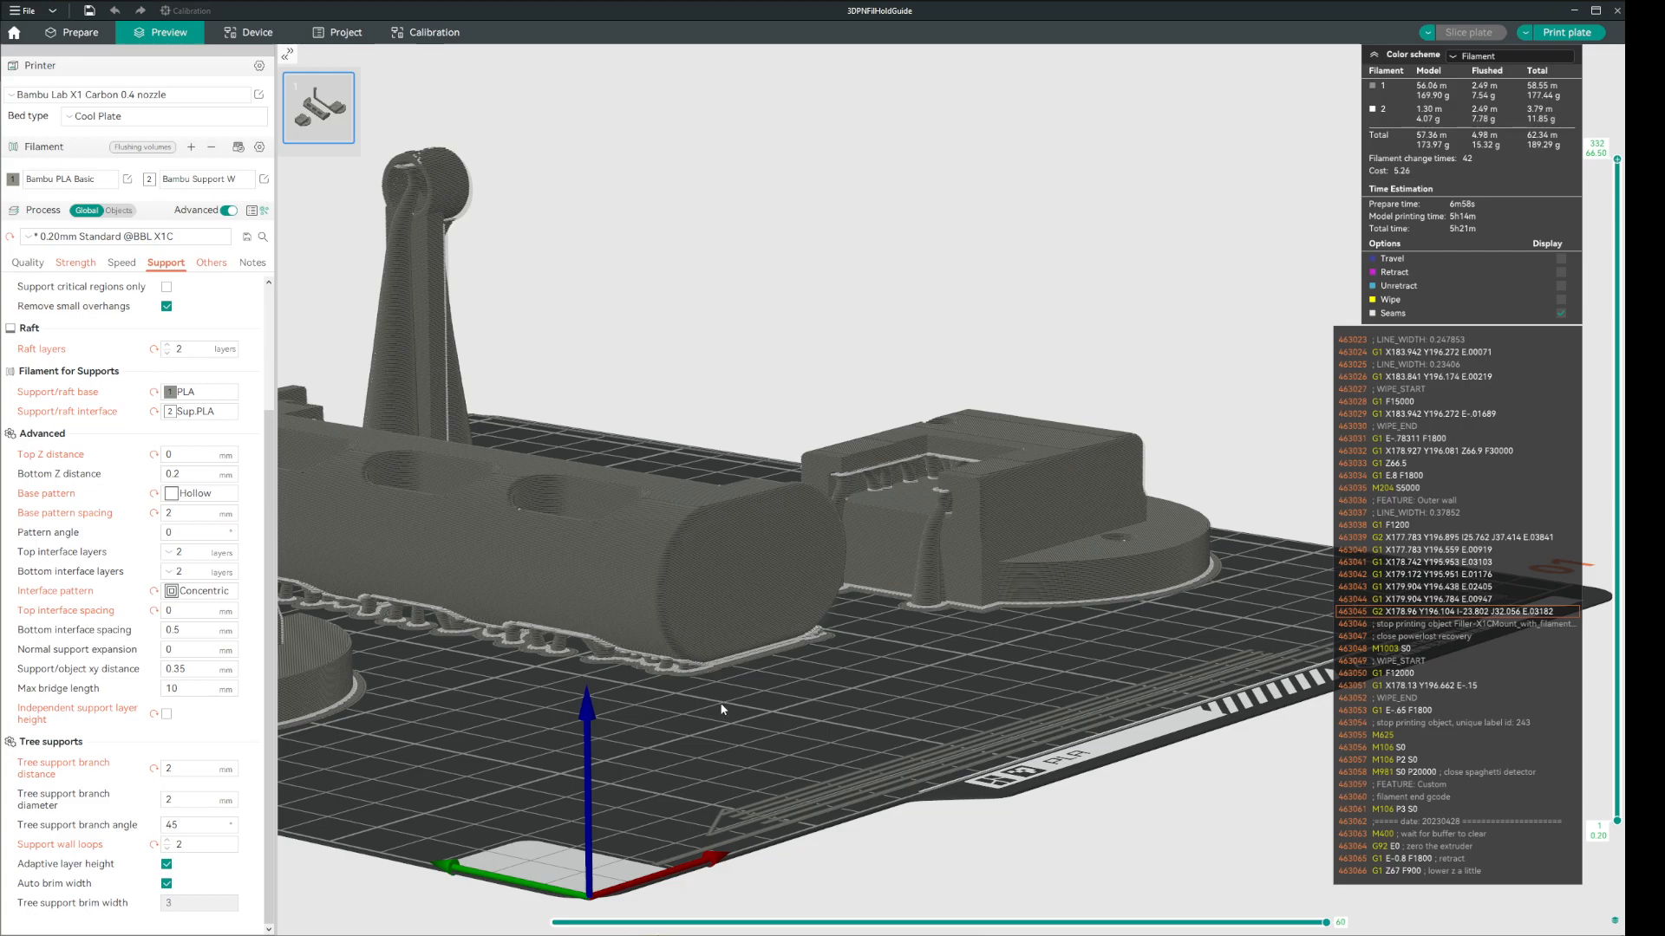
{"action": "mouse_move", "coordinate": [996, 565]}
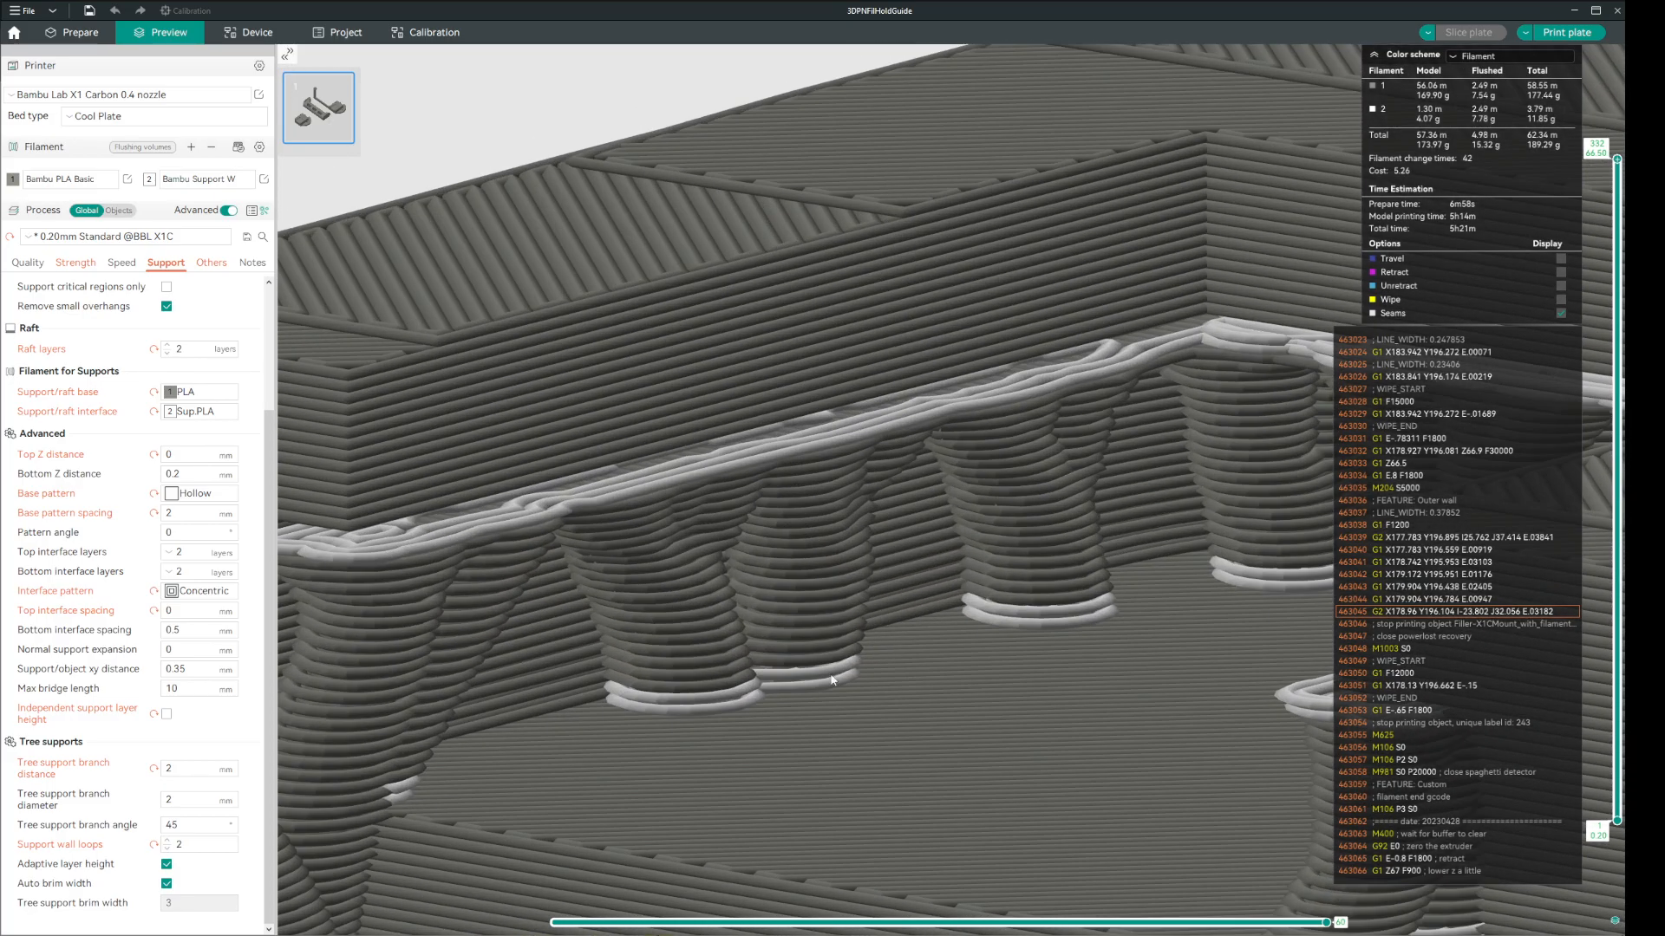
{"action": "mouse_move", "coordinate": [1037, 774]}
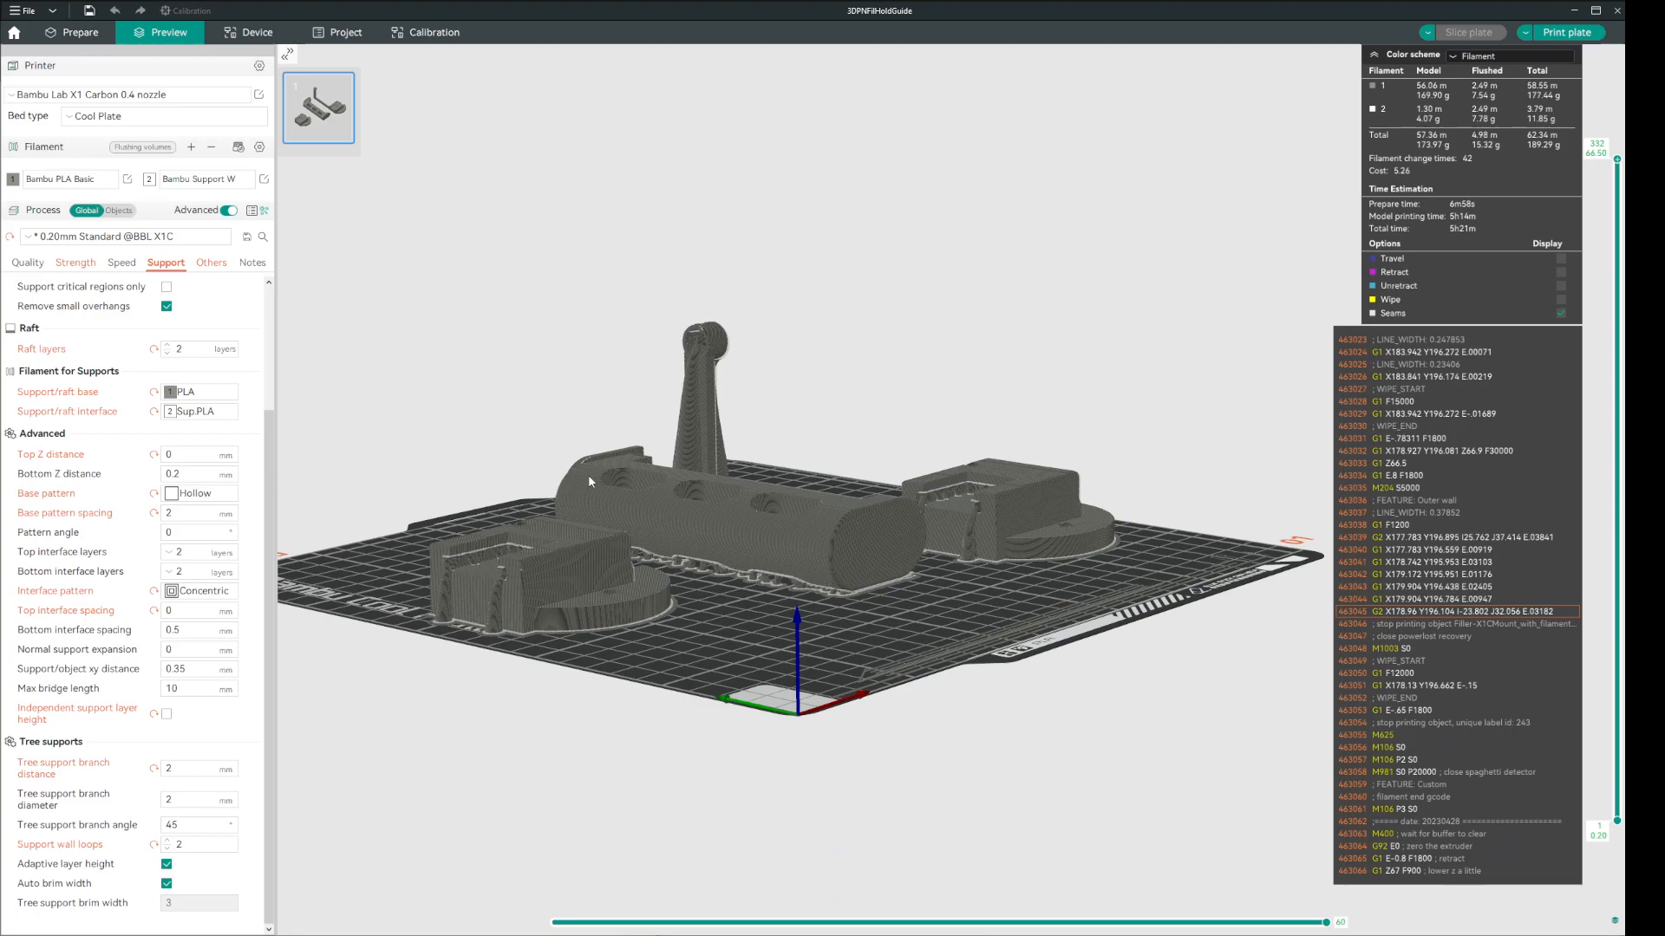
{"action": "mouse_move", "coordinate": [642, 612]}
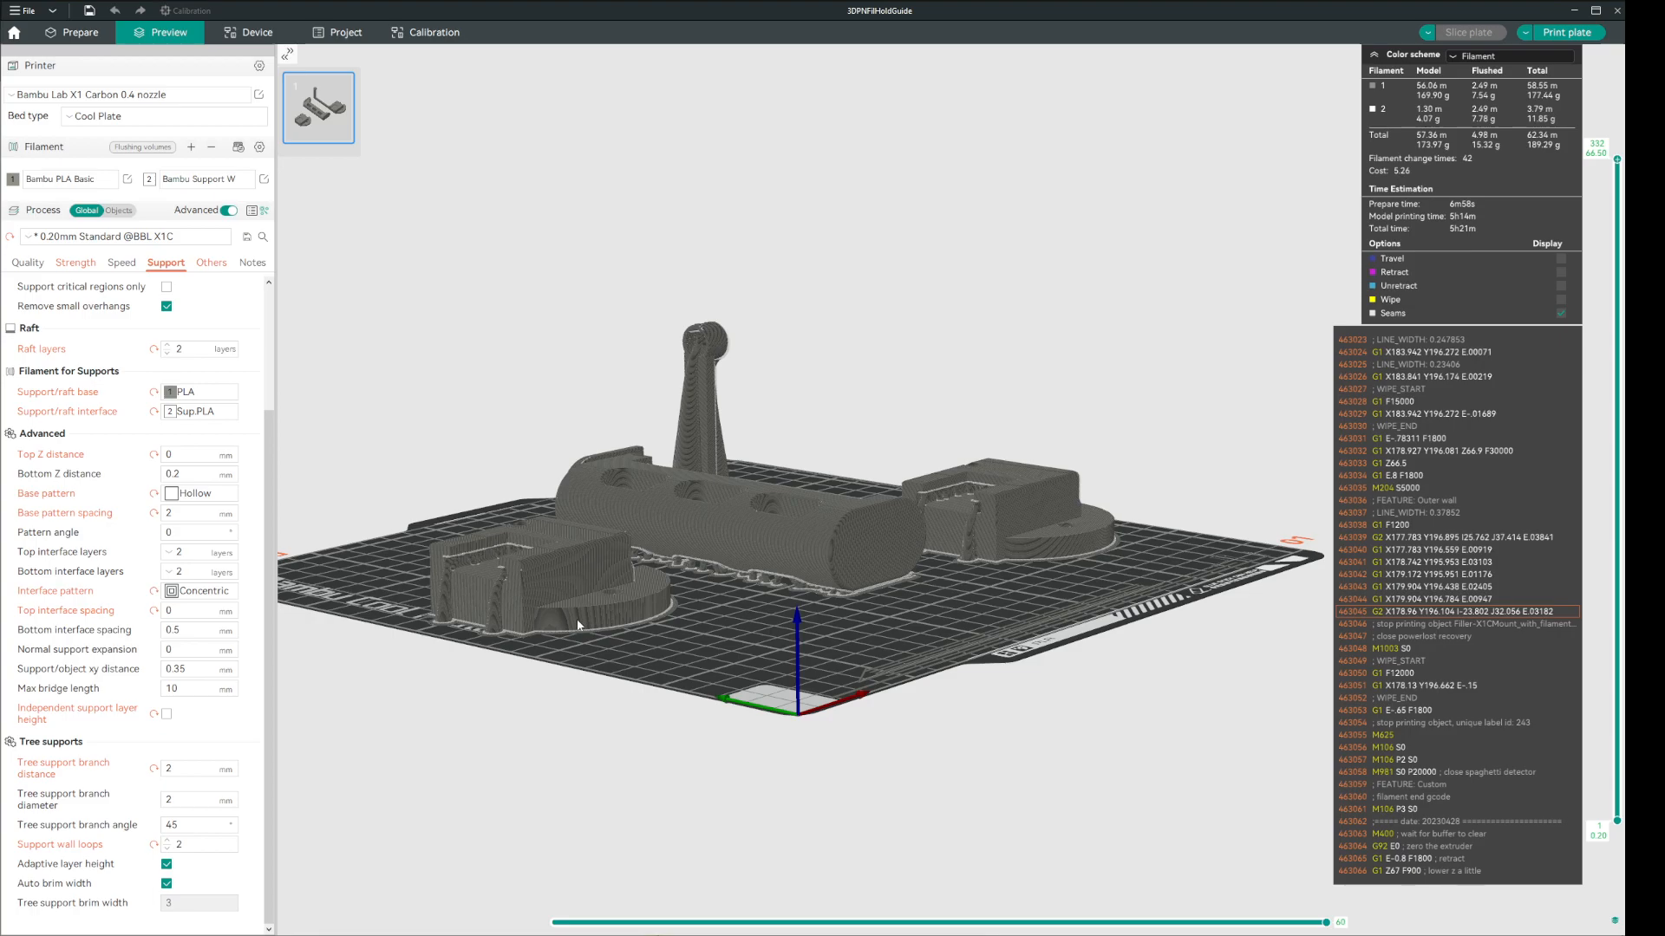
{"action": "mouse_move", "coordinate": [1452, 238]}
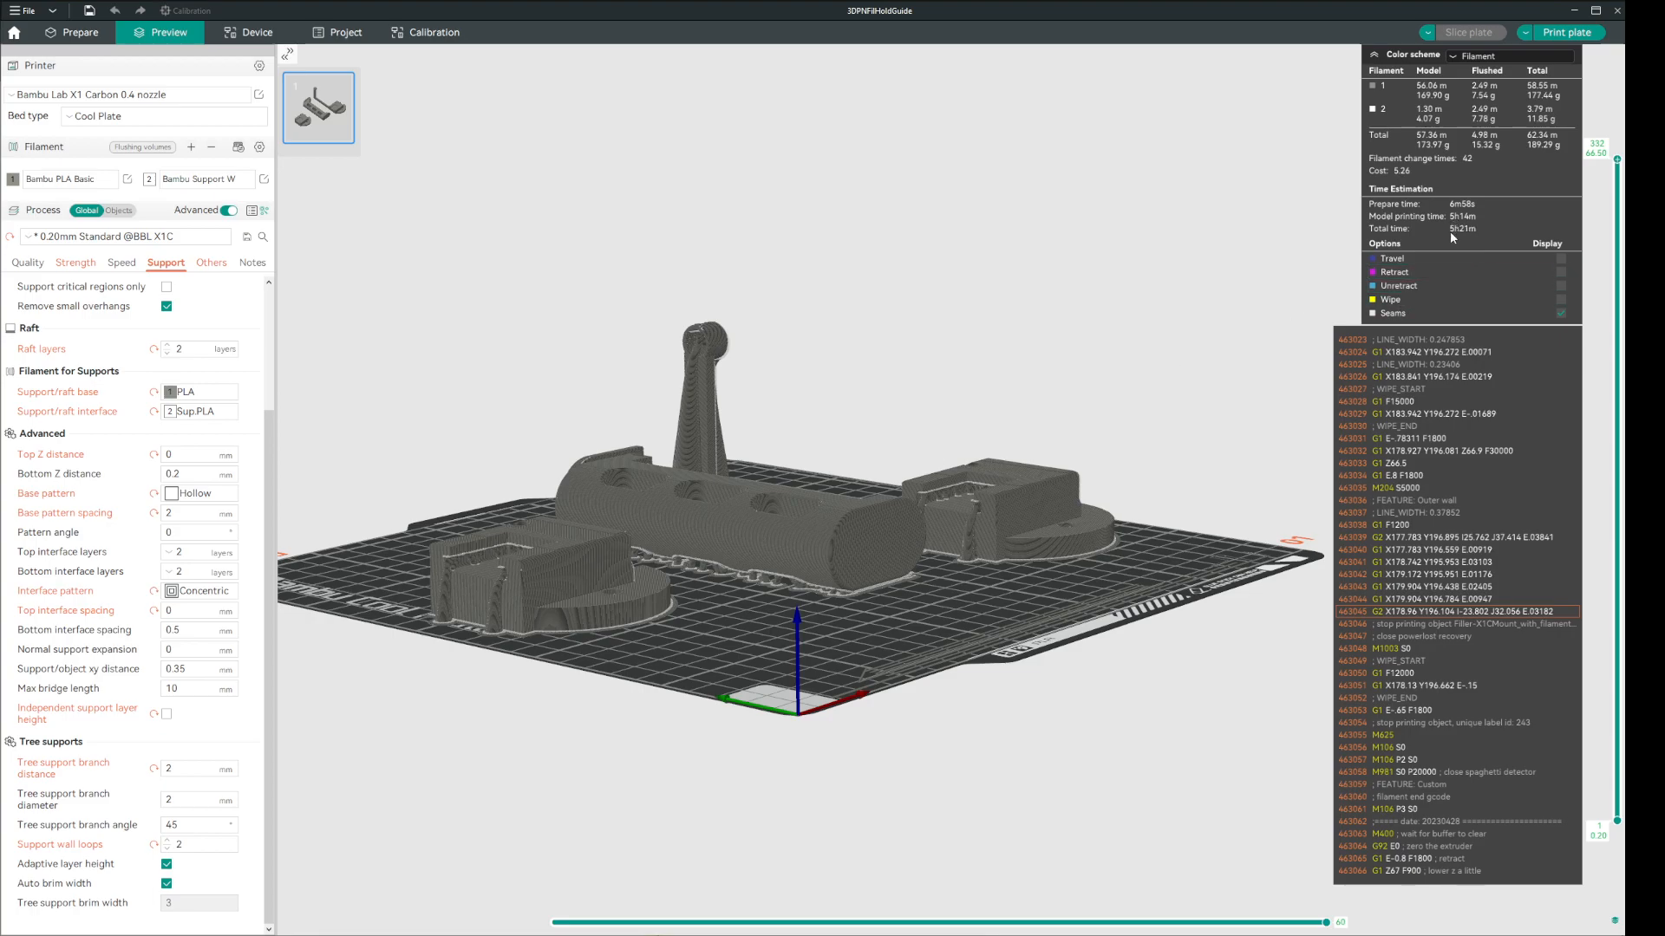
{"action": "mouse_move", "coordinate": [282, 747]}
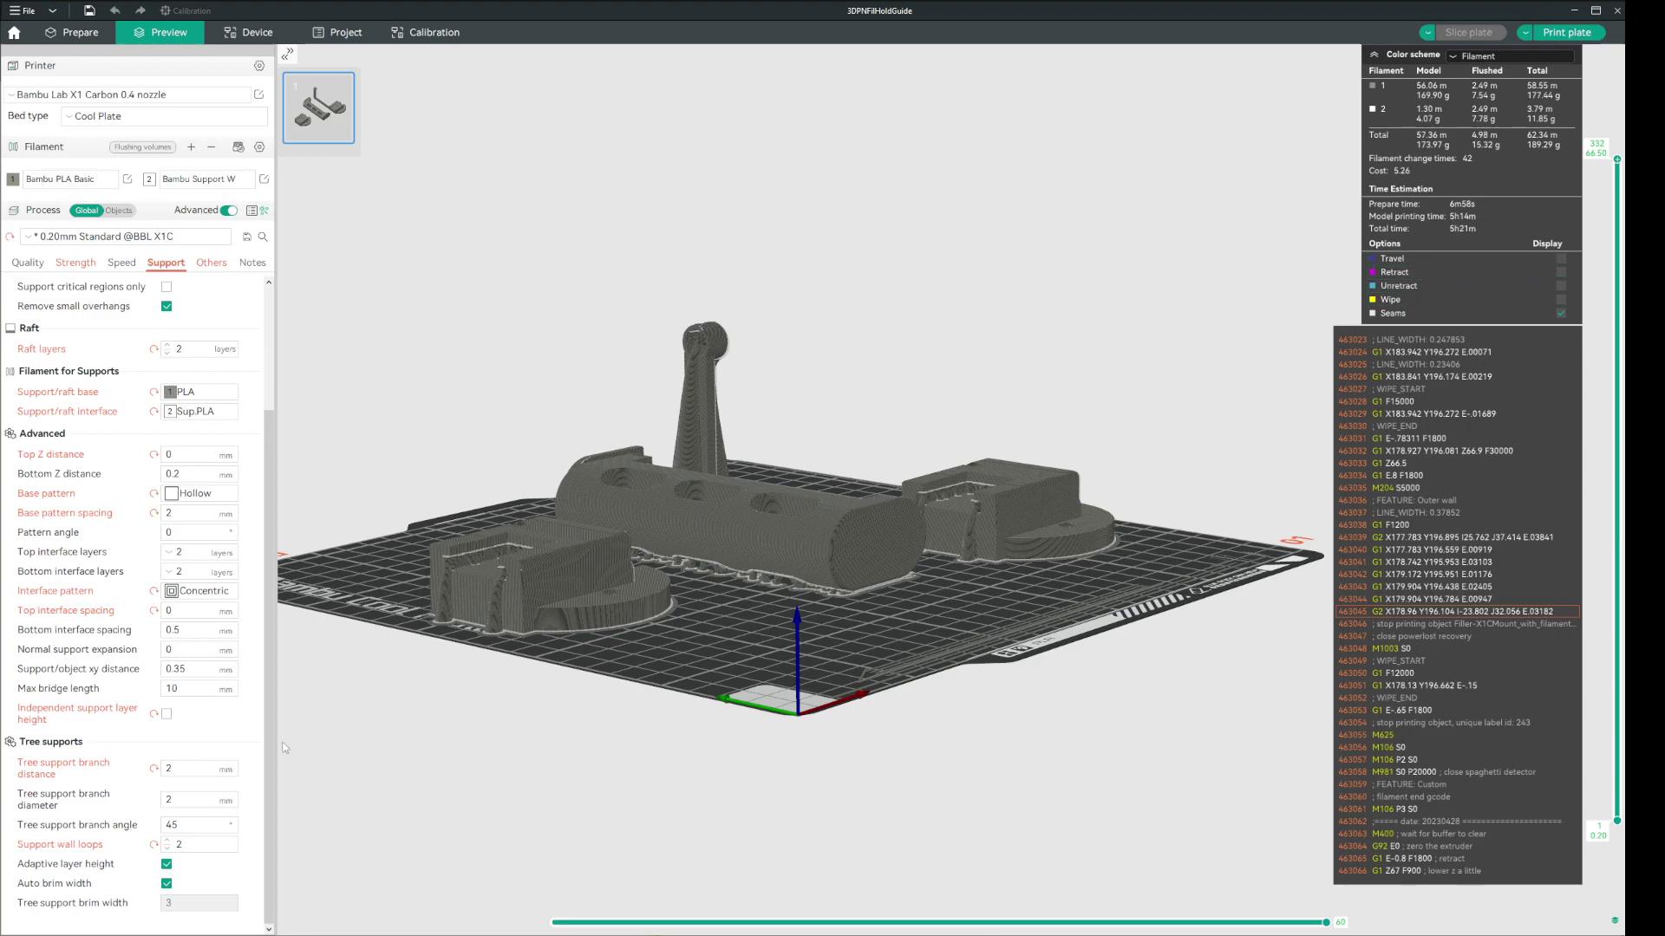
{"action": "mouse_move", "coordinate": [844, 565]}
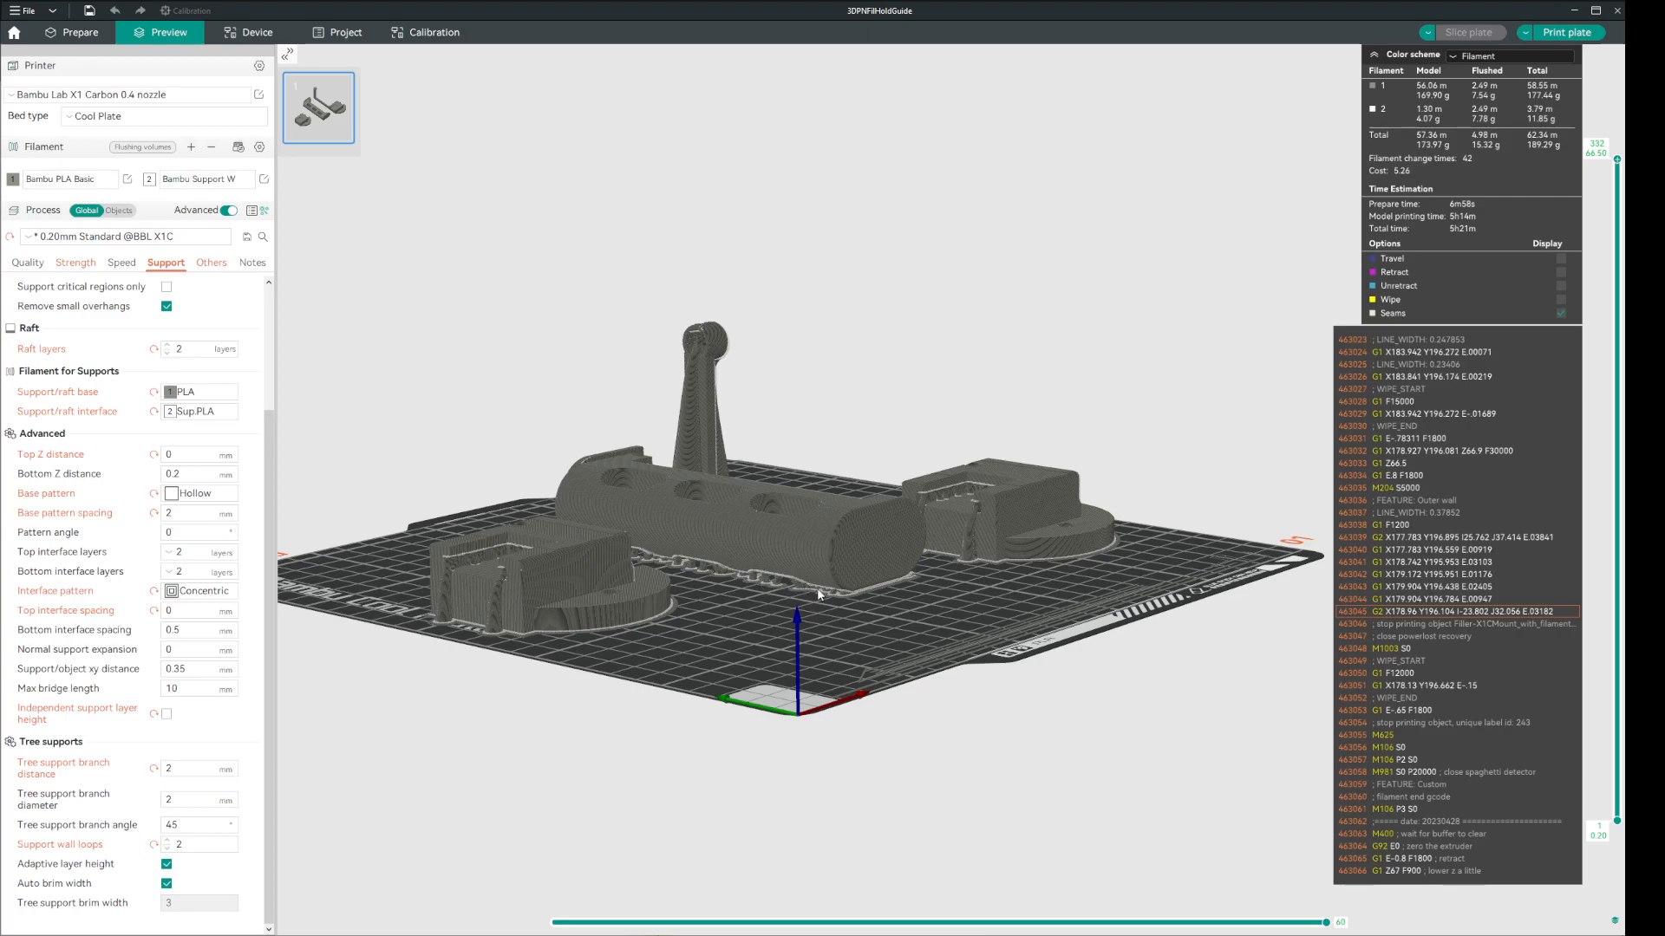
{"action": "scroll", "scroll_direction": "up", "scroll_amount": 3}
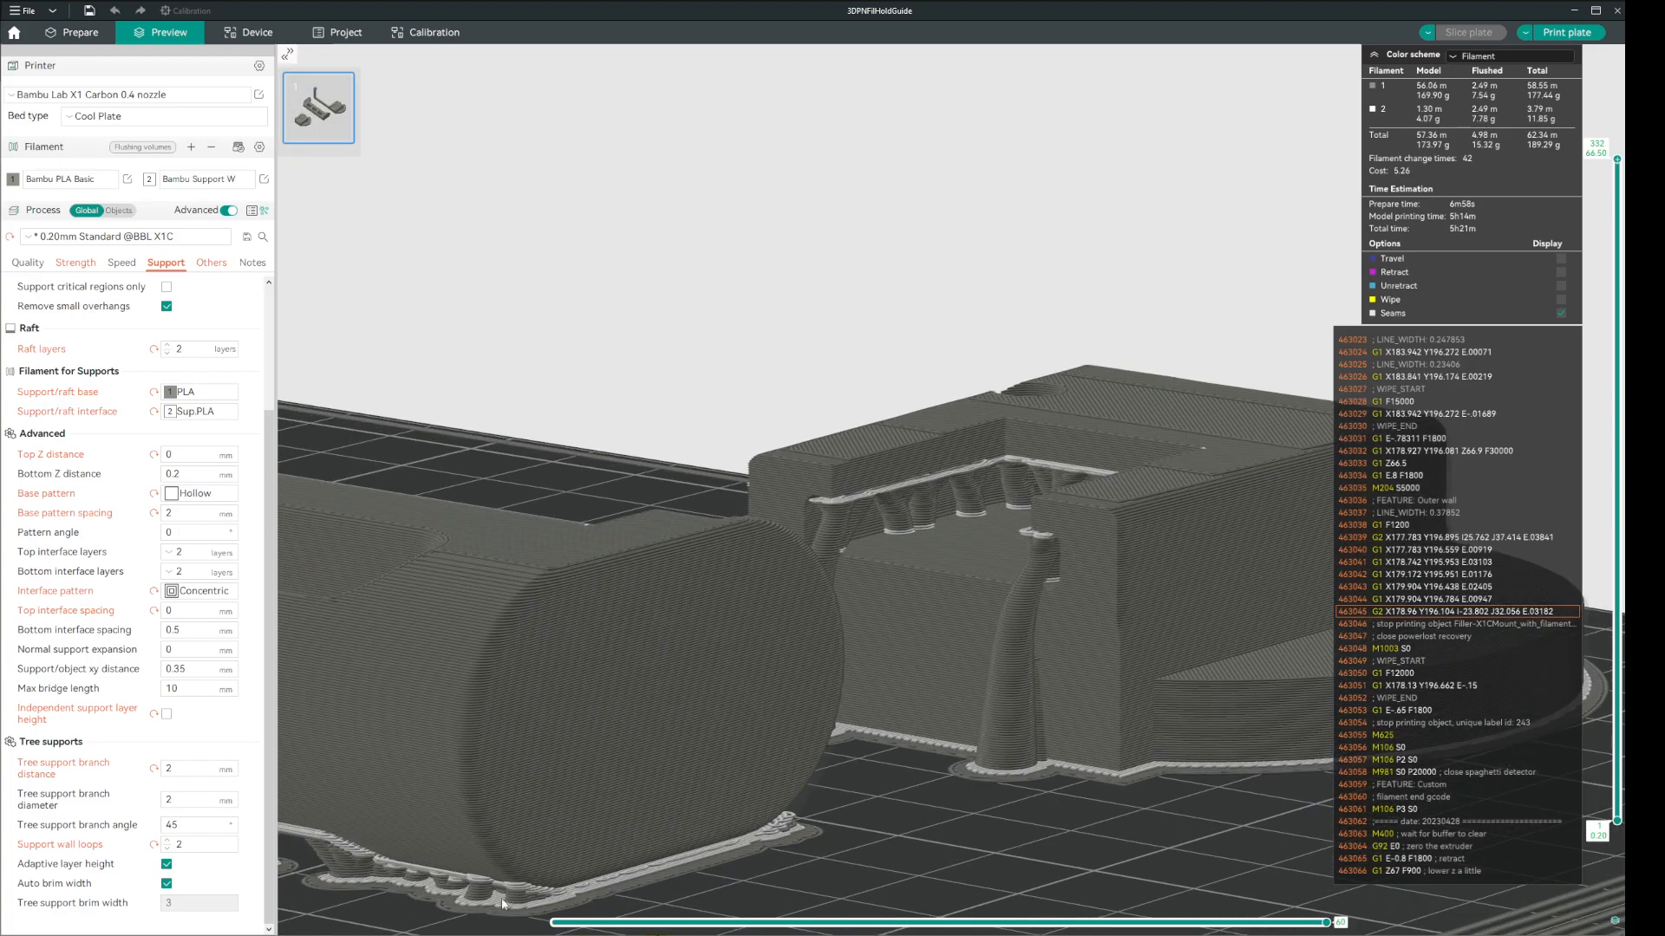
{"action": "mouse_move", "coordinate": [560, 905]}
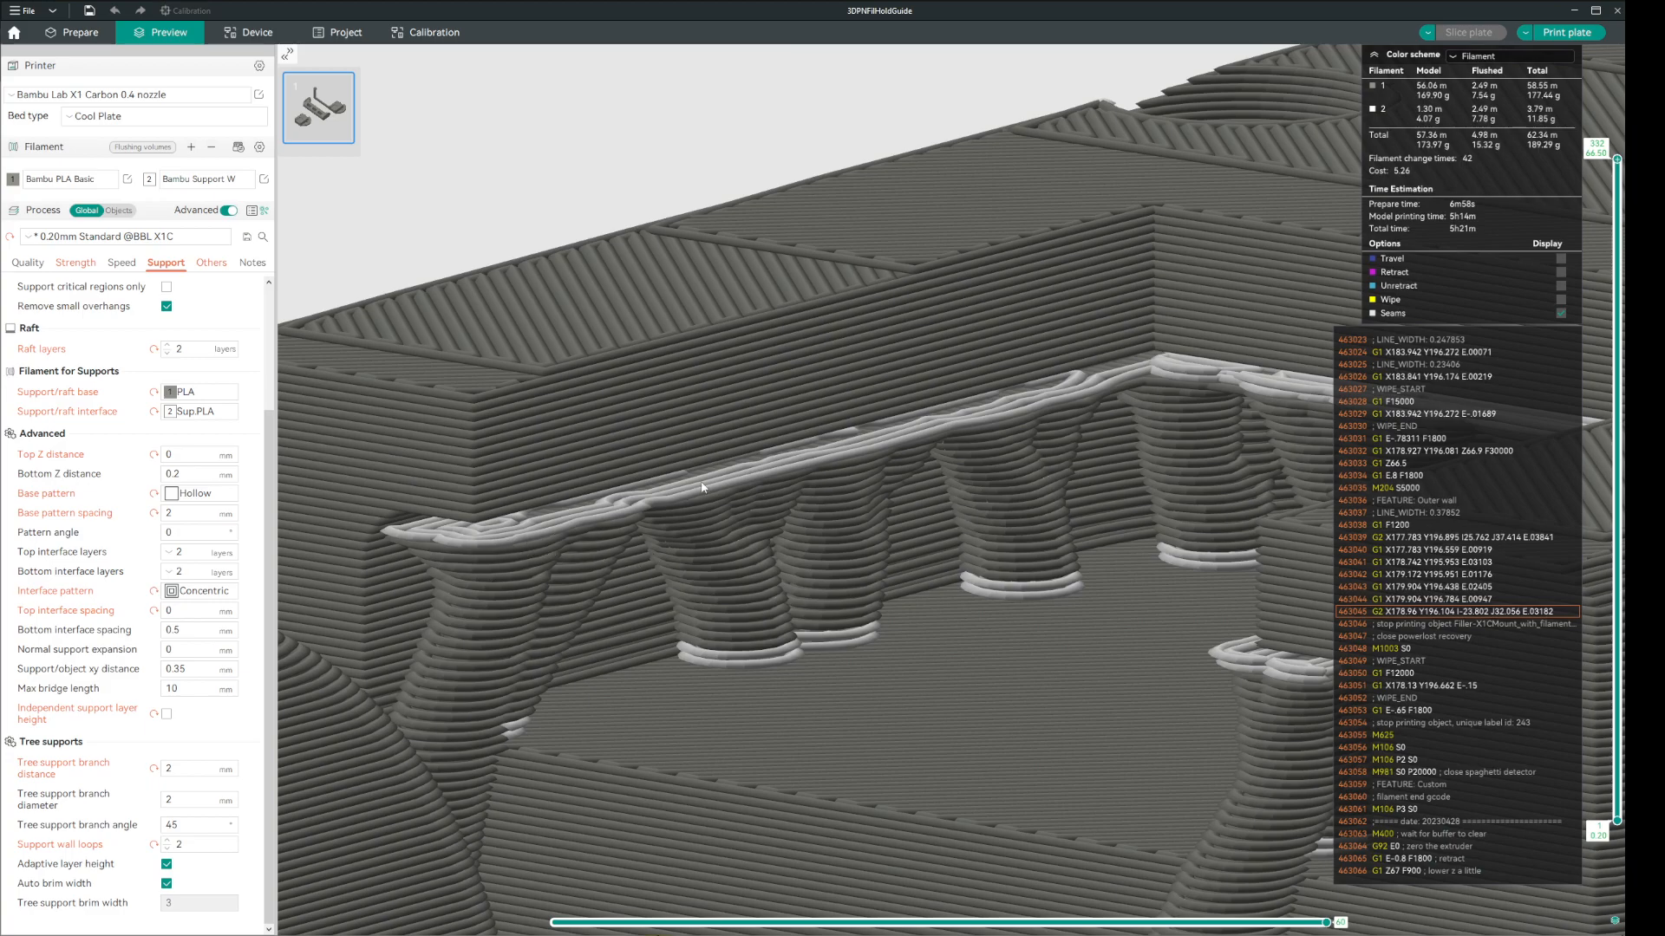
{"action": "mouse_move", "coordinate": [711, 683]}
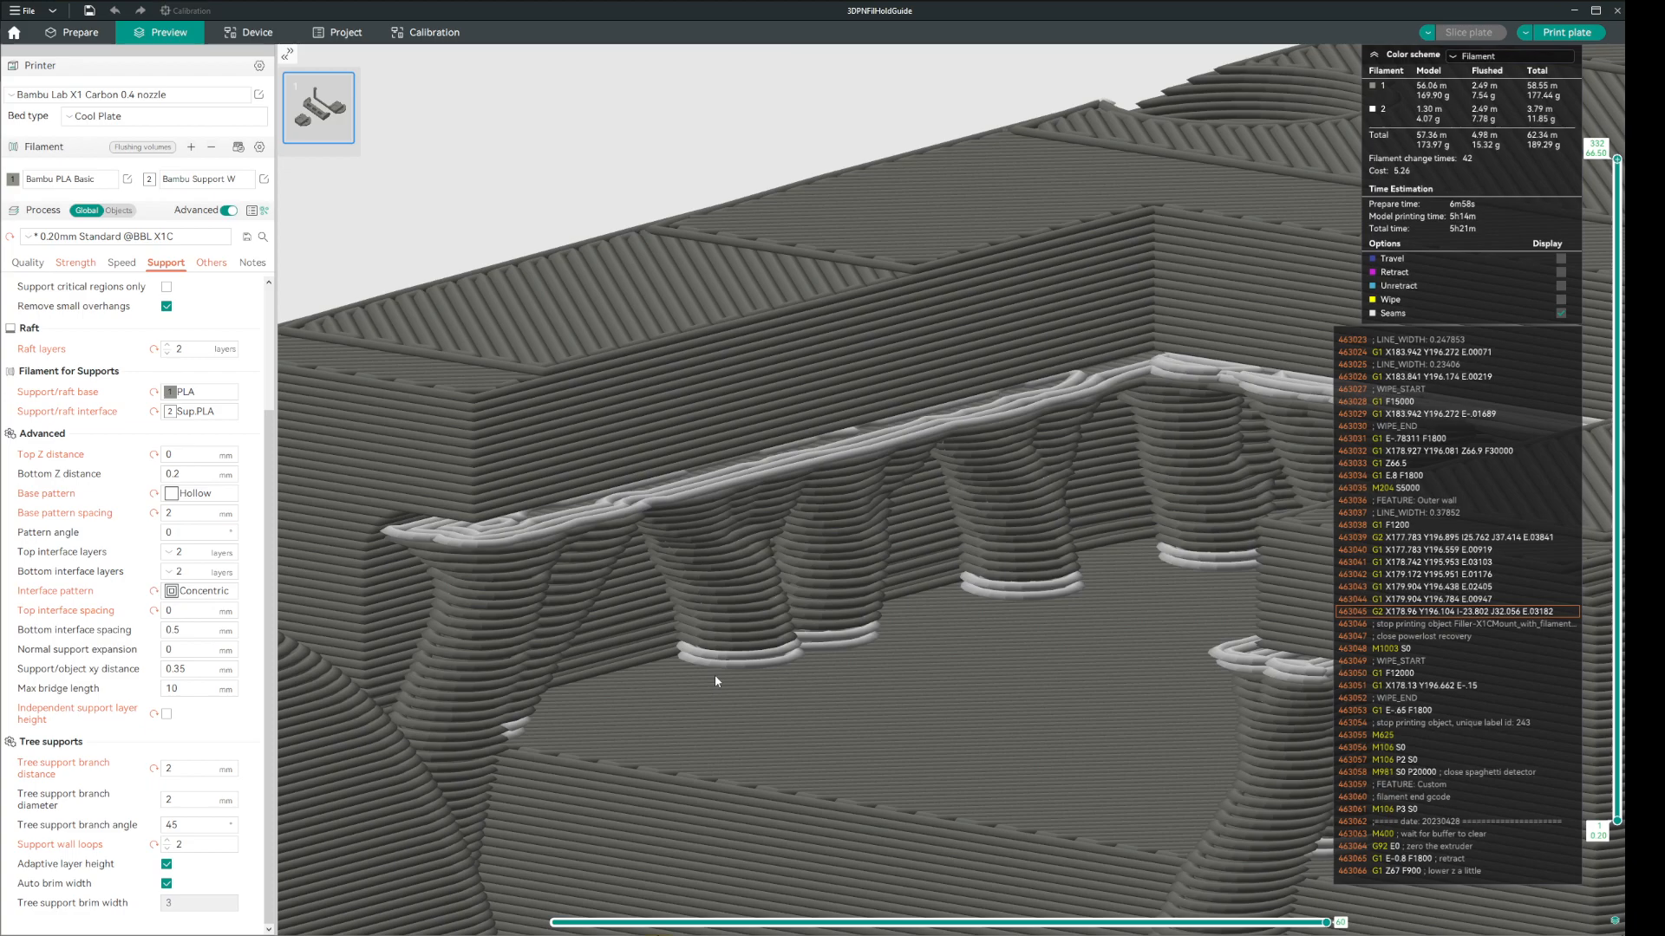
{"action": "mouse_move", "coordinate": [595, 601]}
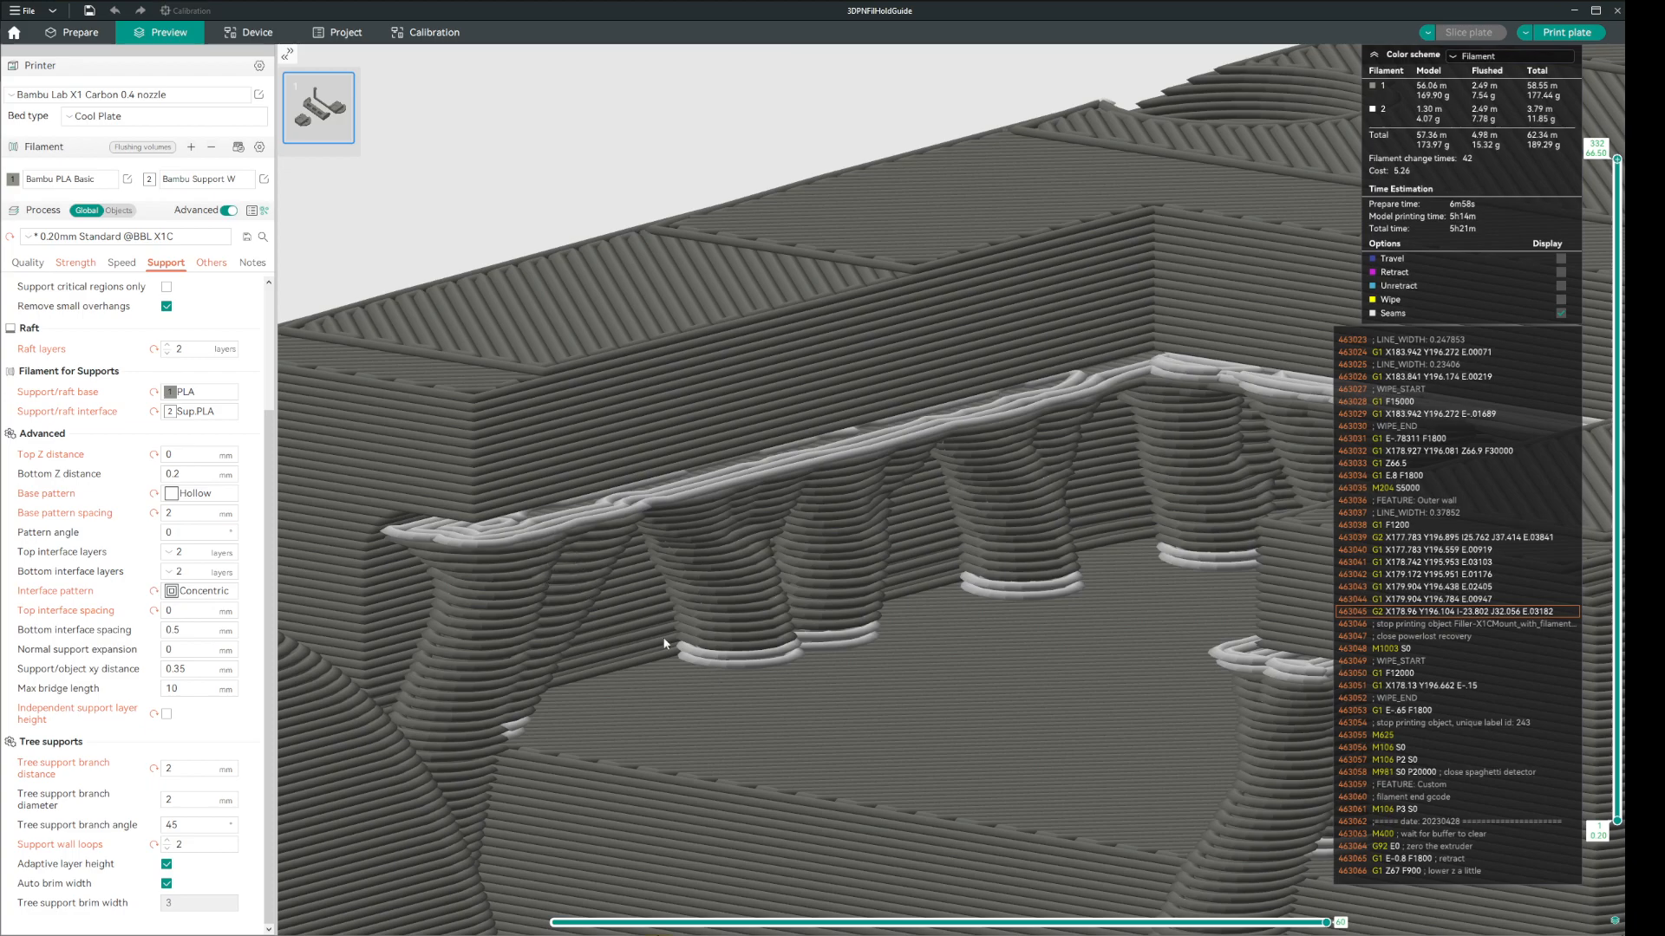
{"action": "mouse_move", "coordinate": [753, 673]}
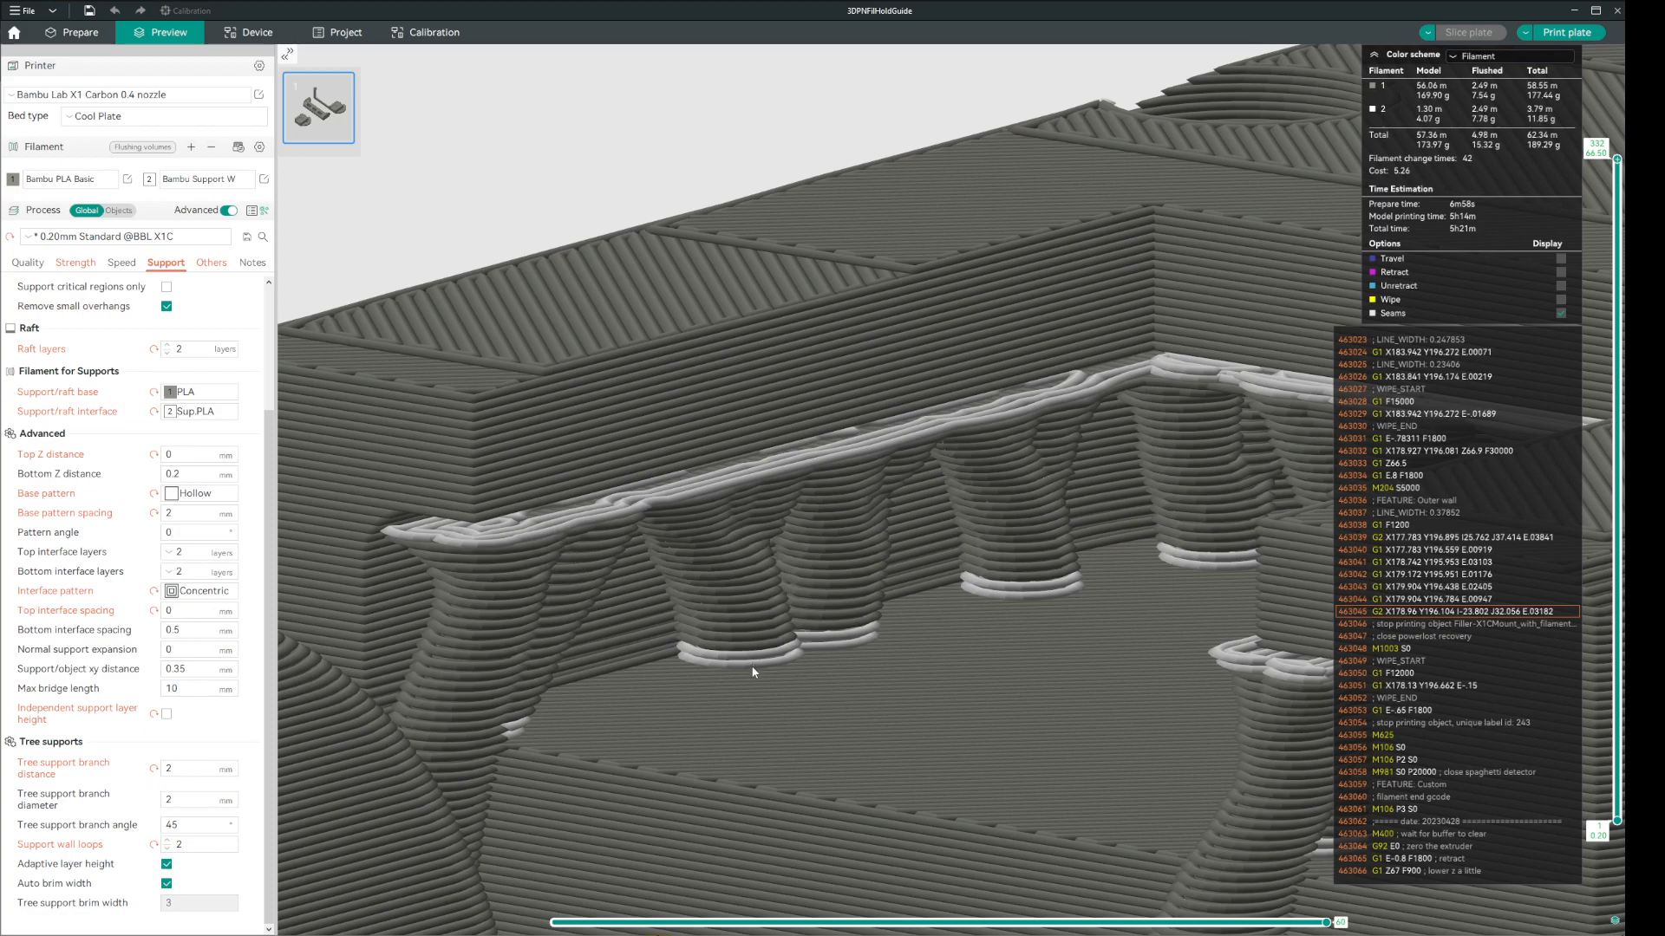
{"action": "mouse_move", "coordinate": [701, 551]}
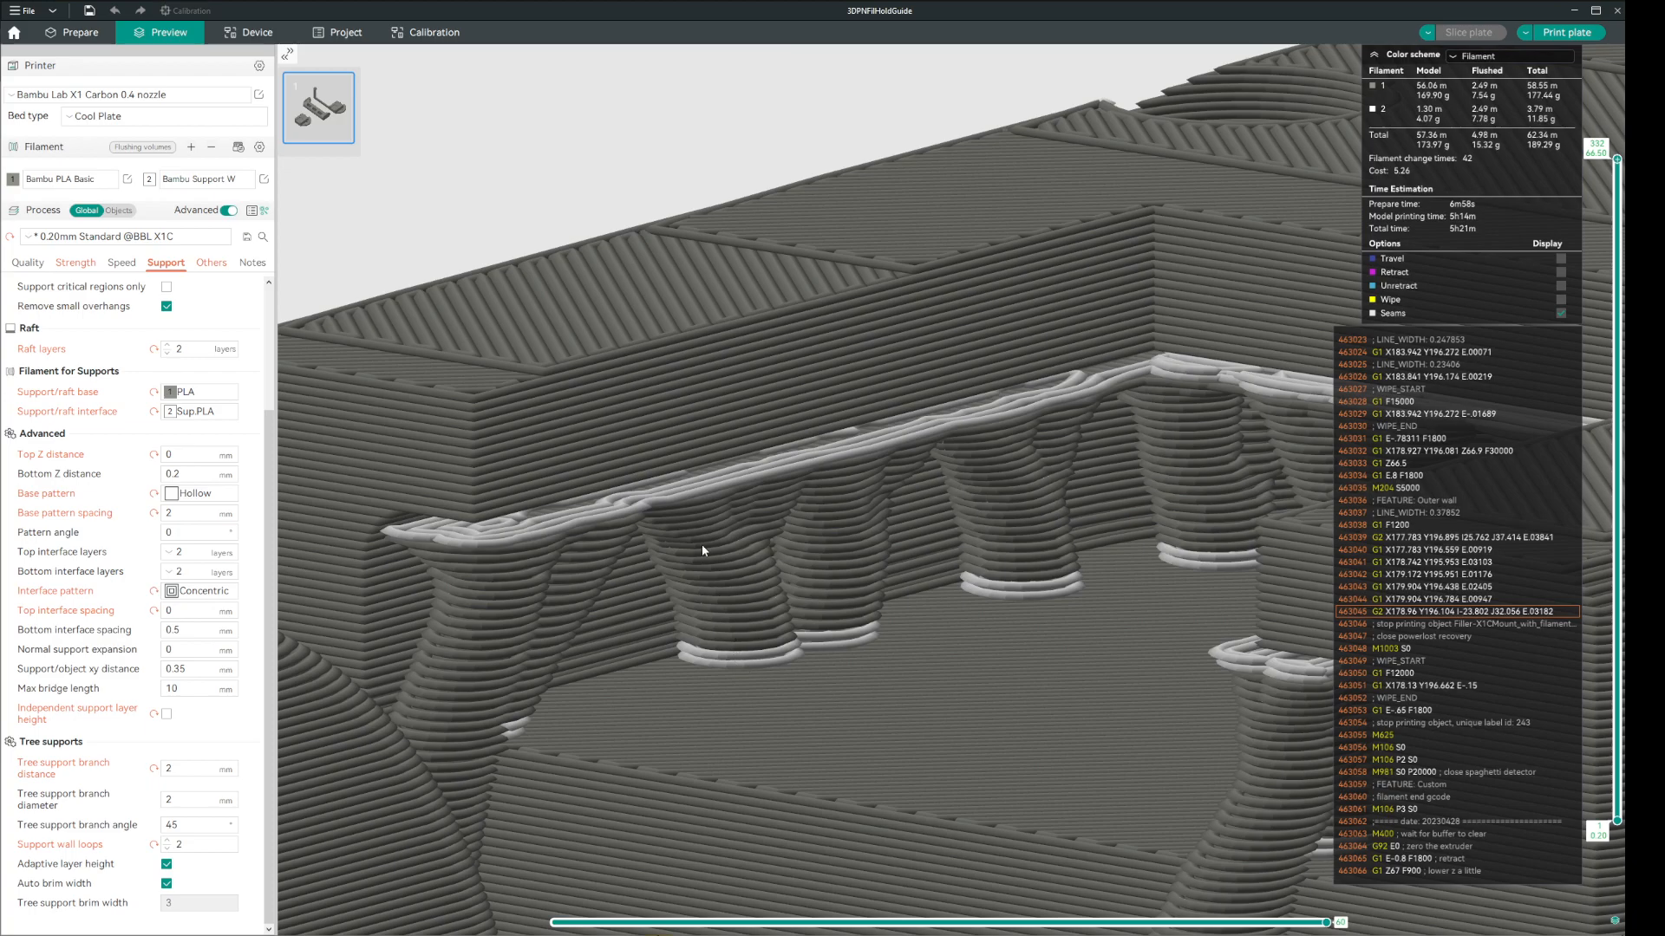
{"action": "mouse_move", "coordinate": [688, 688]}
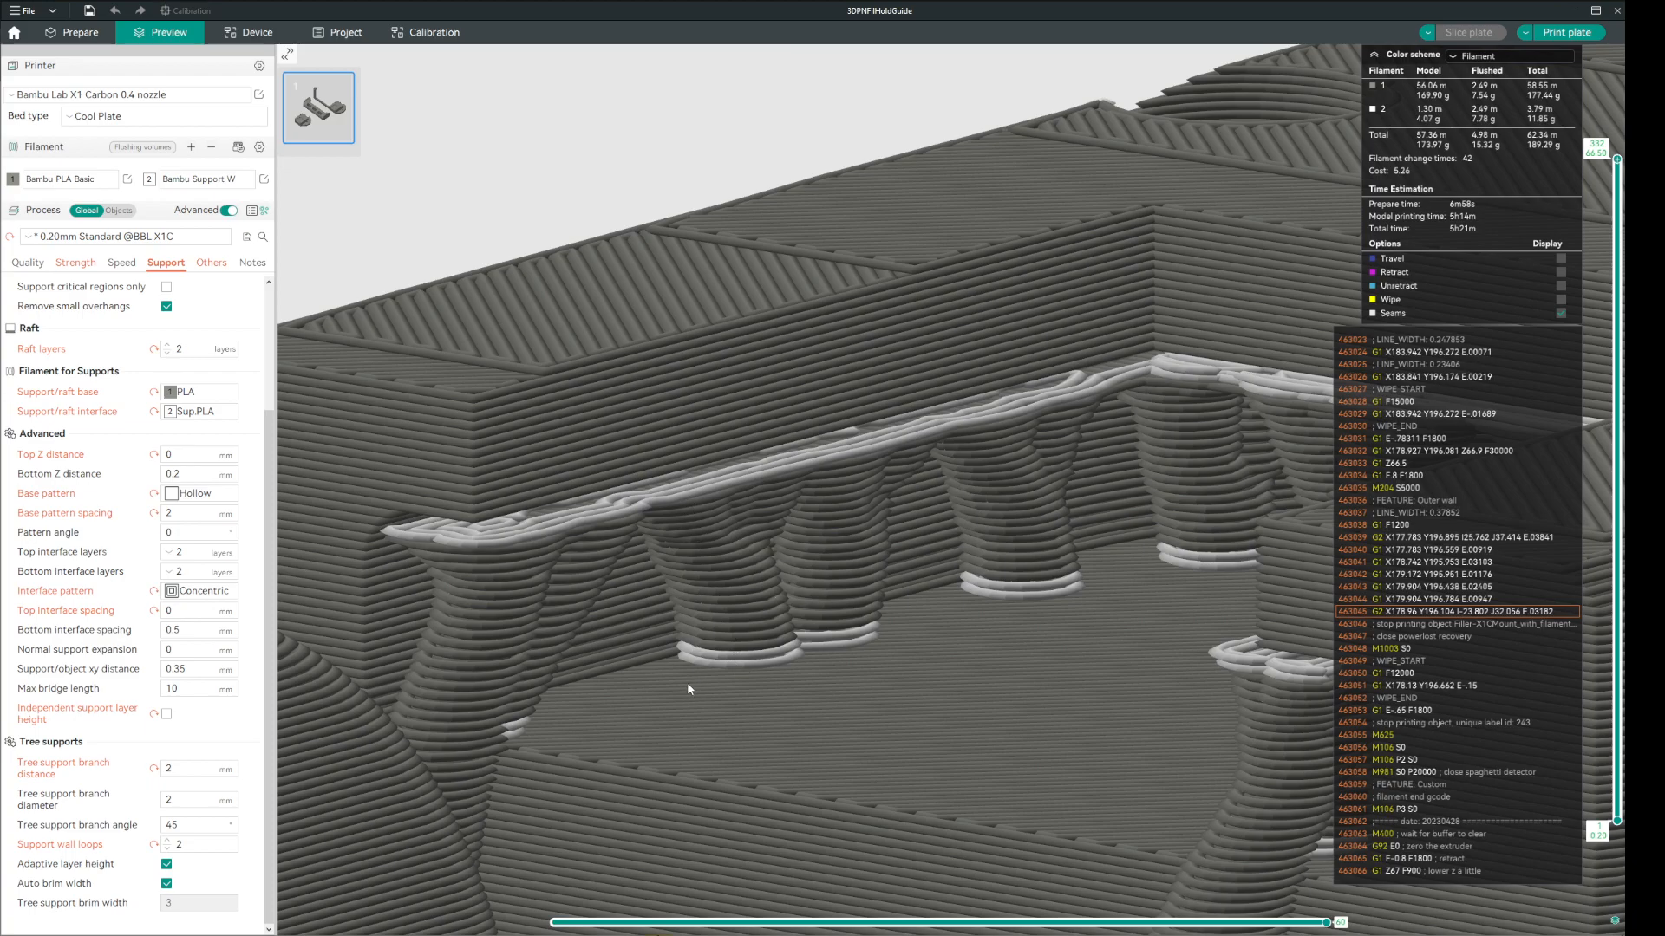
{"action": "mouse_move", "coordinate": [711, 659]}
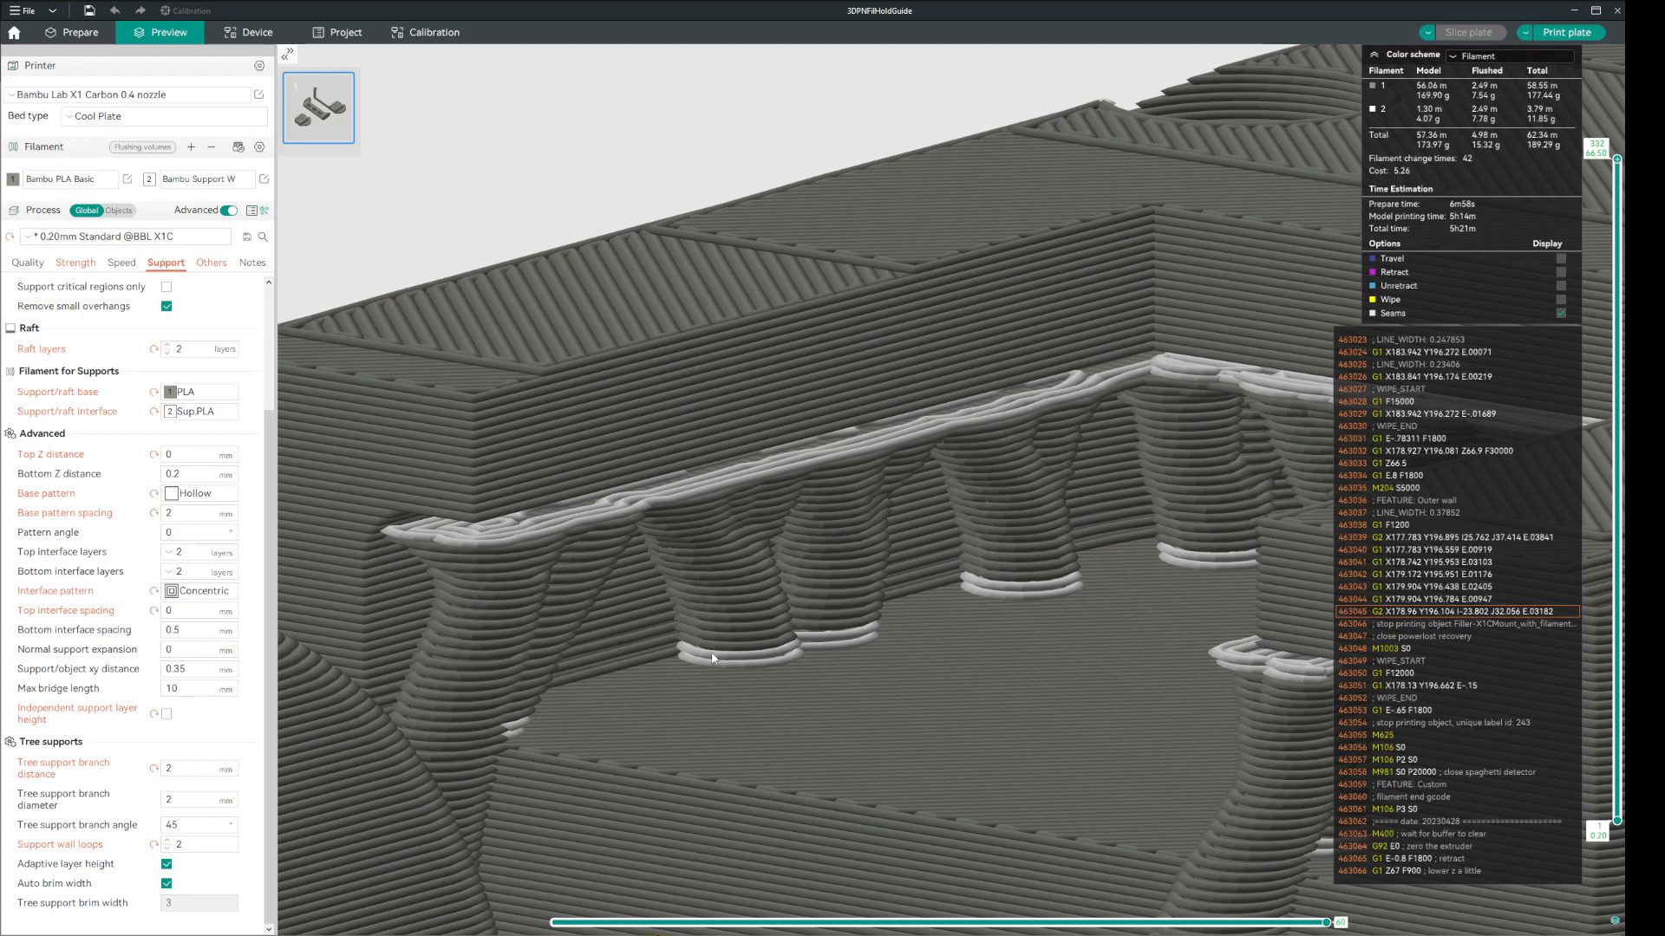
{"action": "mouse_move", "coordinate": [704, 664]}
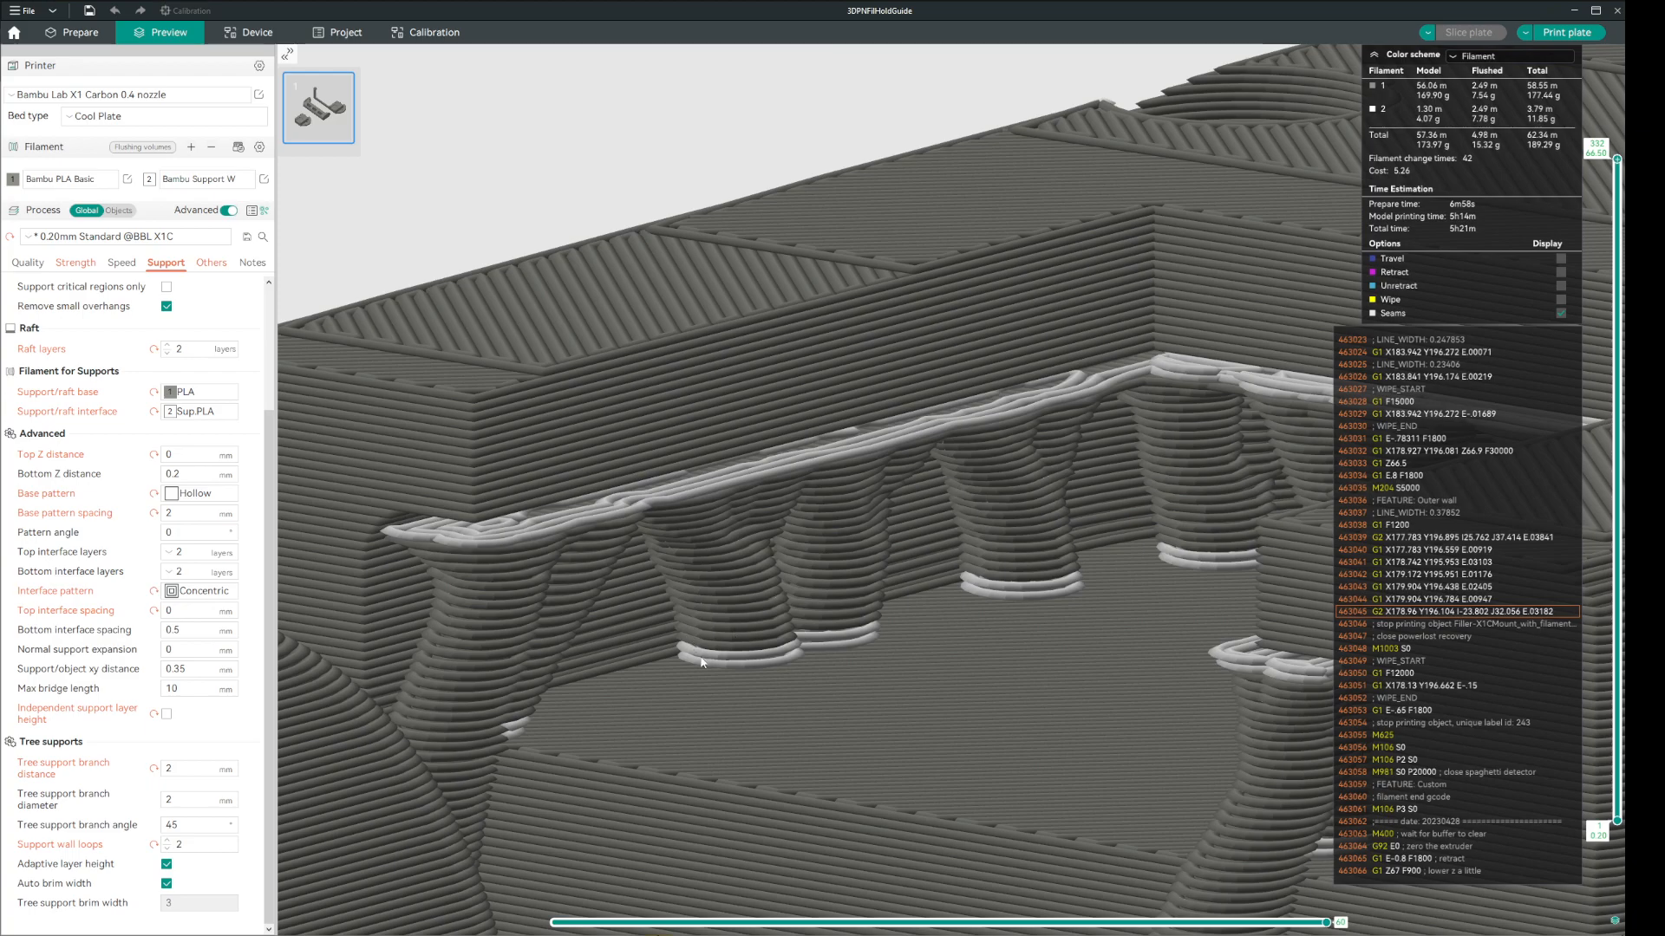
{"action": "mouse_move", "coordinate": [711, 626]}
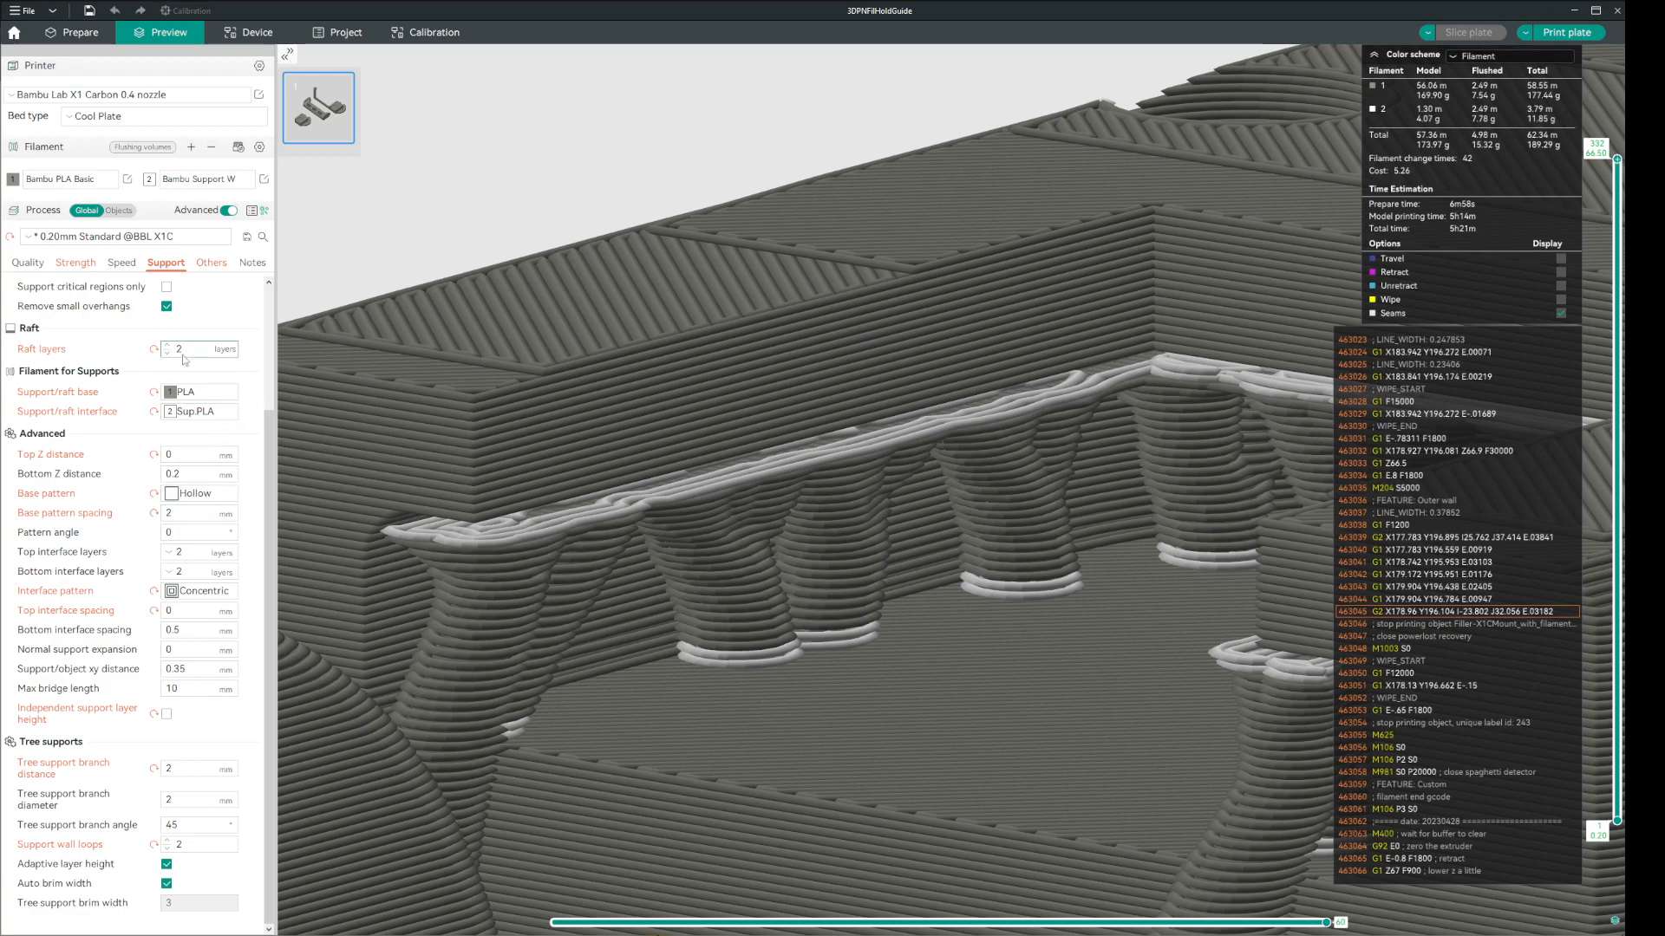
{"action": "mouse_move", "coordinate": [450, 632]}
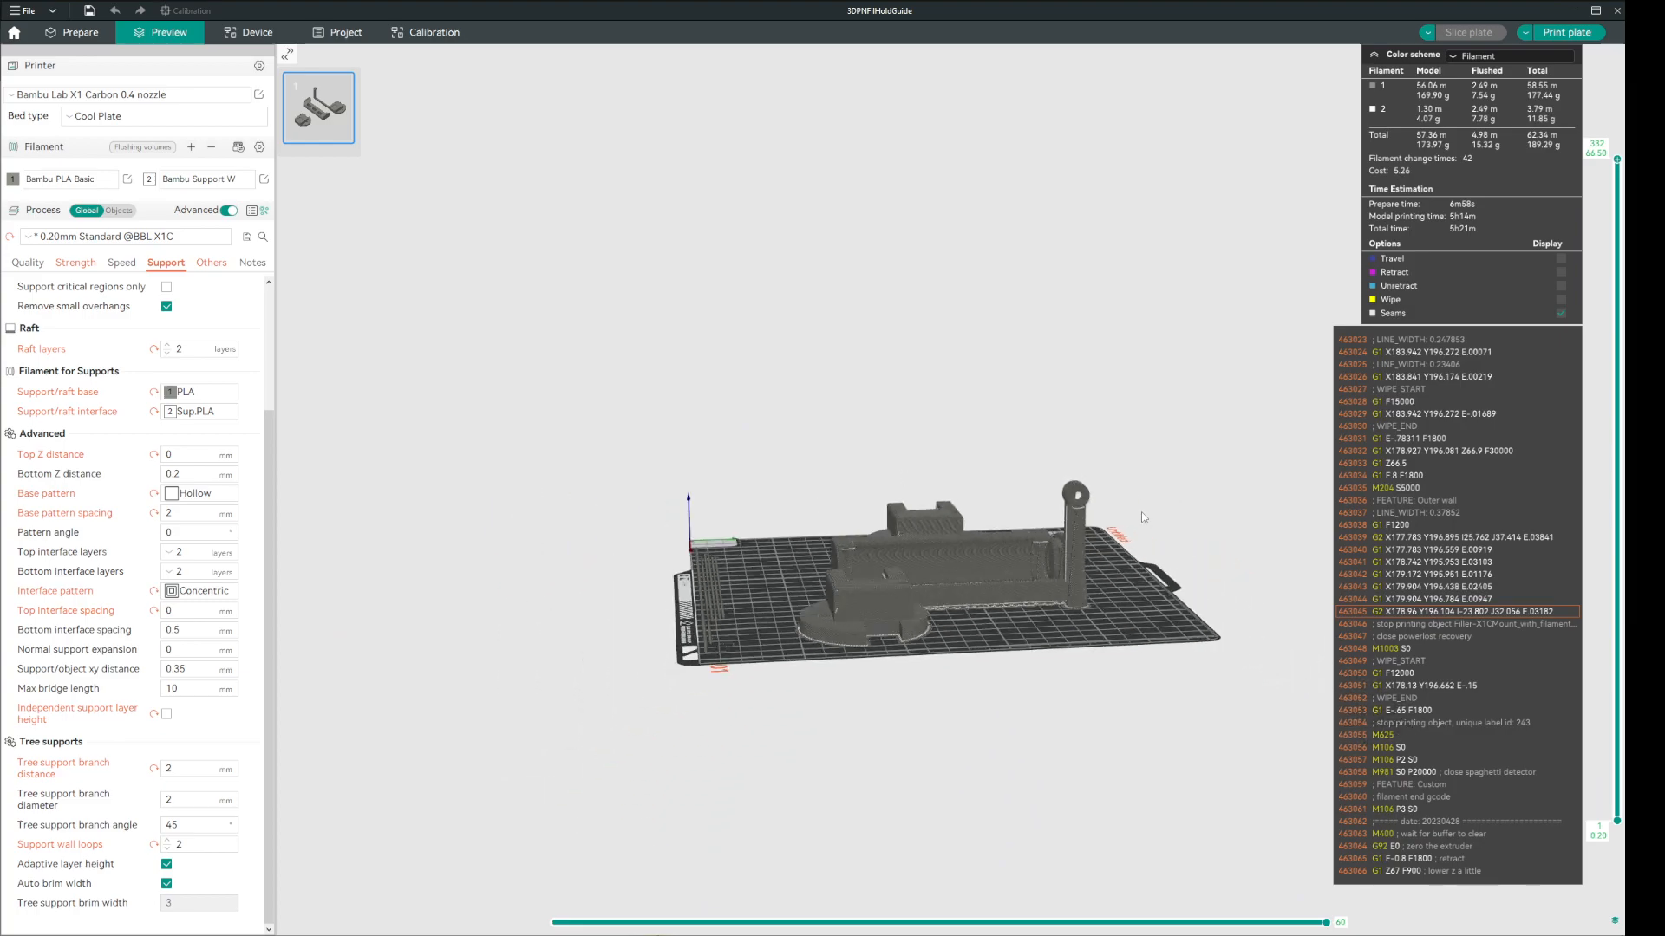
{"action": "scroll", "scroll_direction": "up", "scroll_amount": 3}
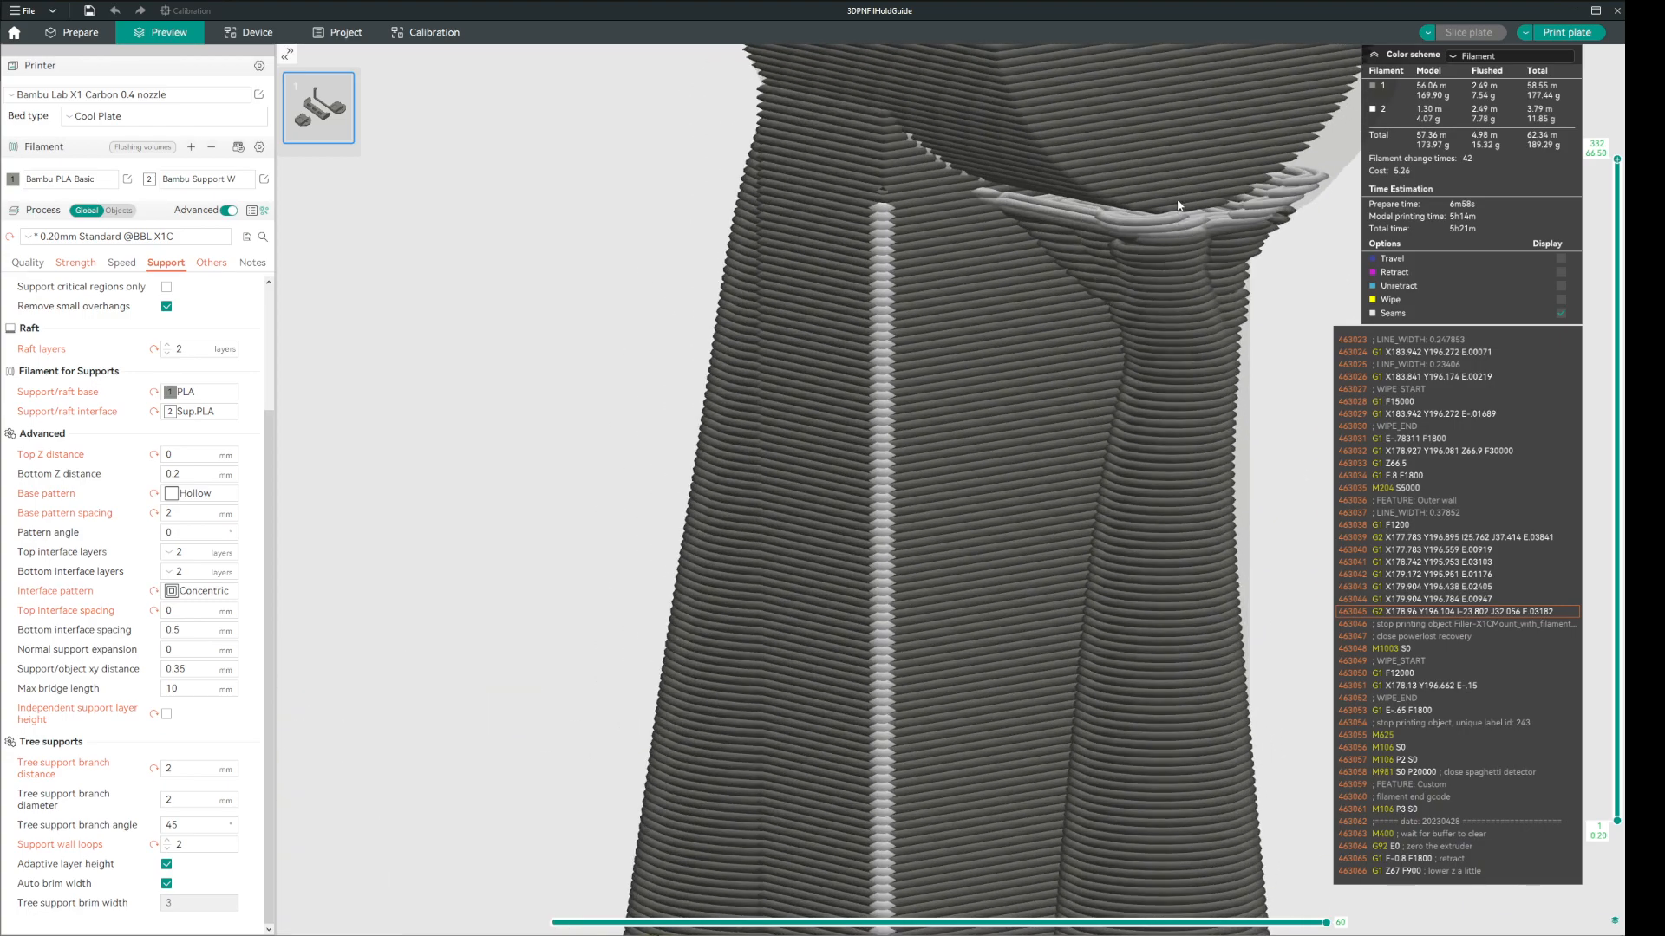
{"action": "mouse_move", "coordinate": [1214, 230]}
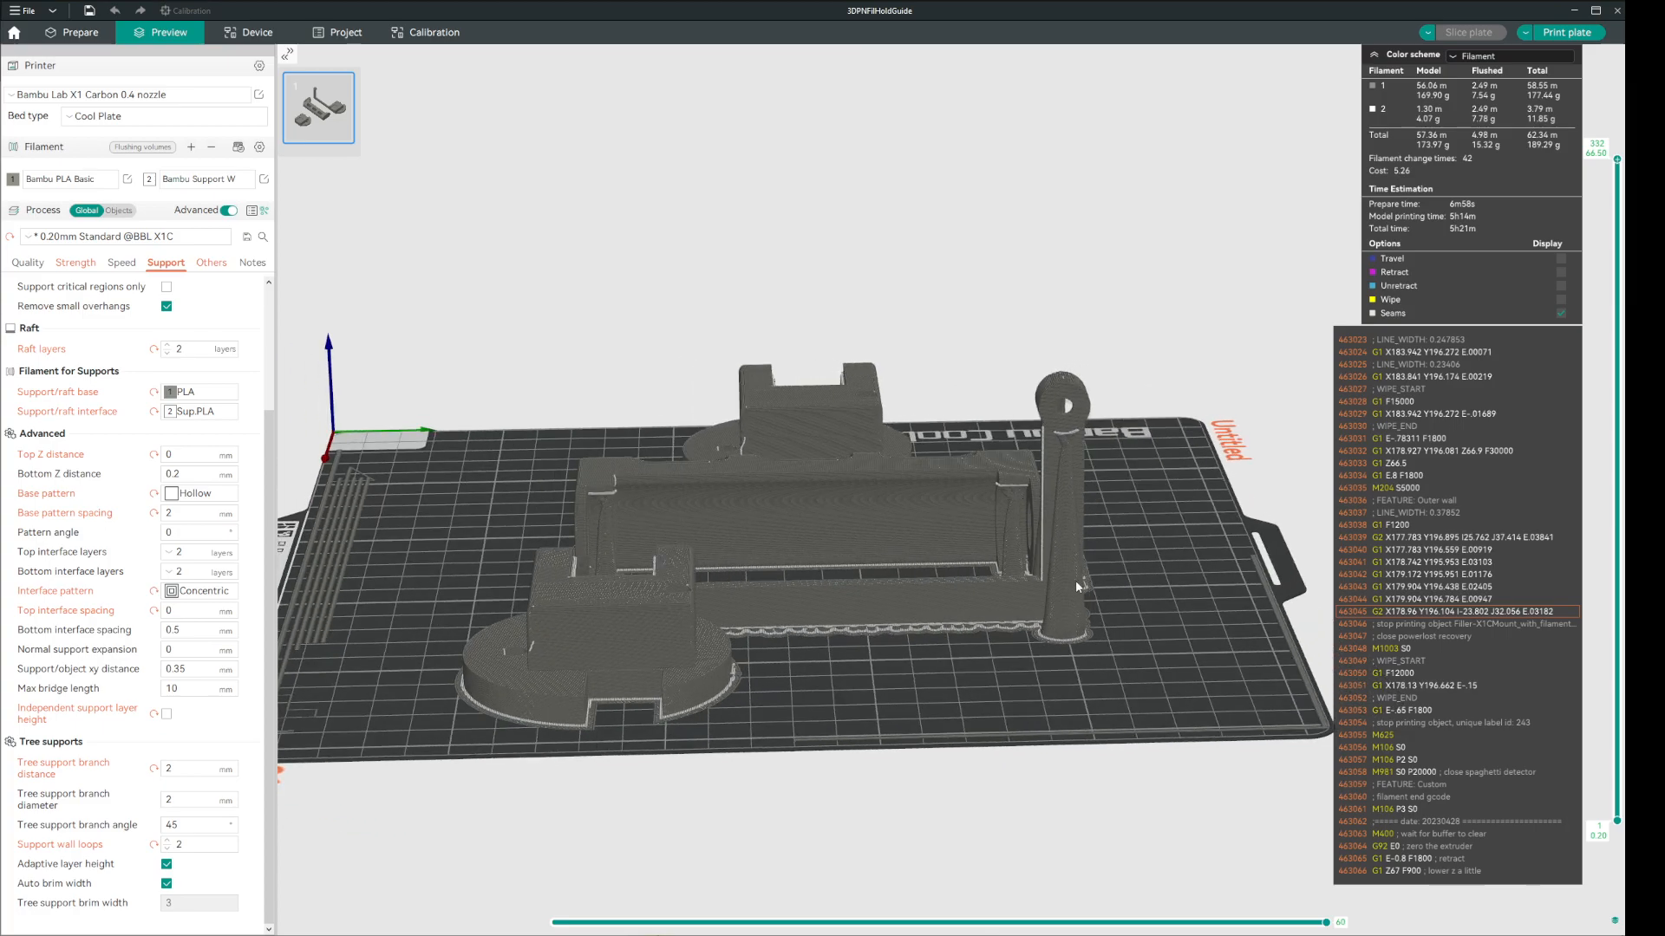
{"action": "mouse_move", "coordinate": [1076, 489]}
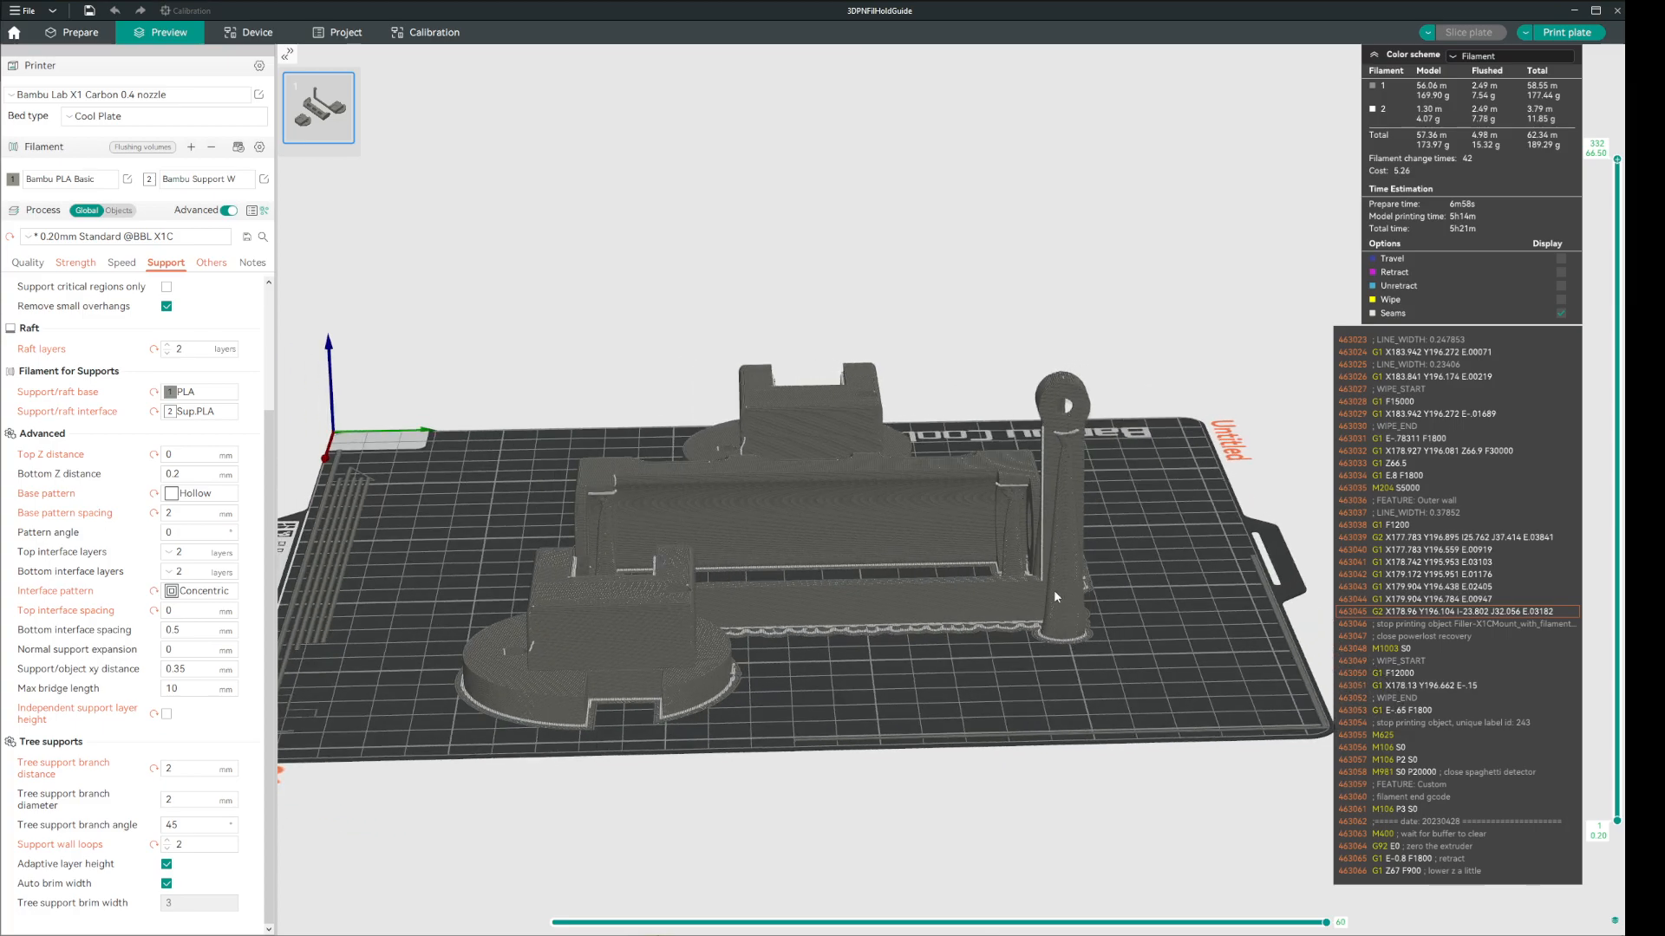
{"action": "mouse_move", "coordinate": [1070, 647]}
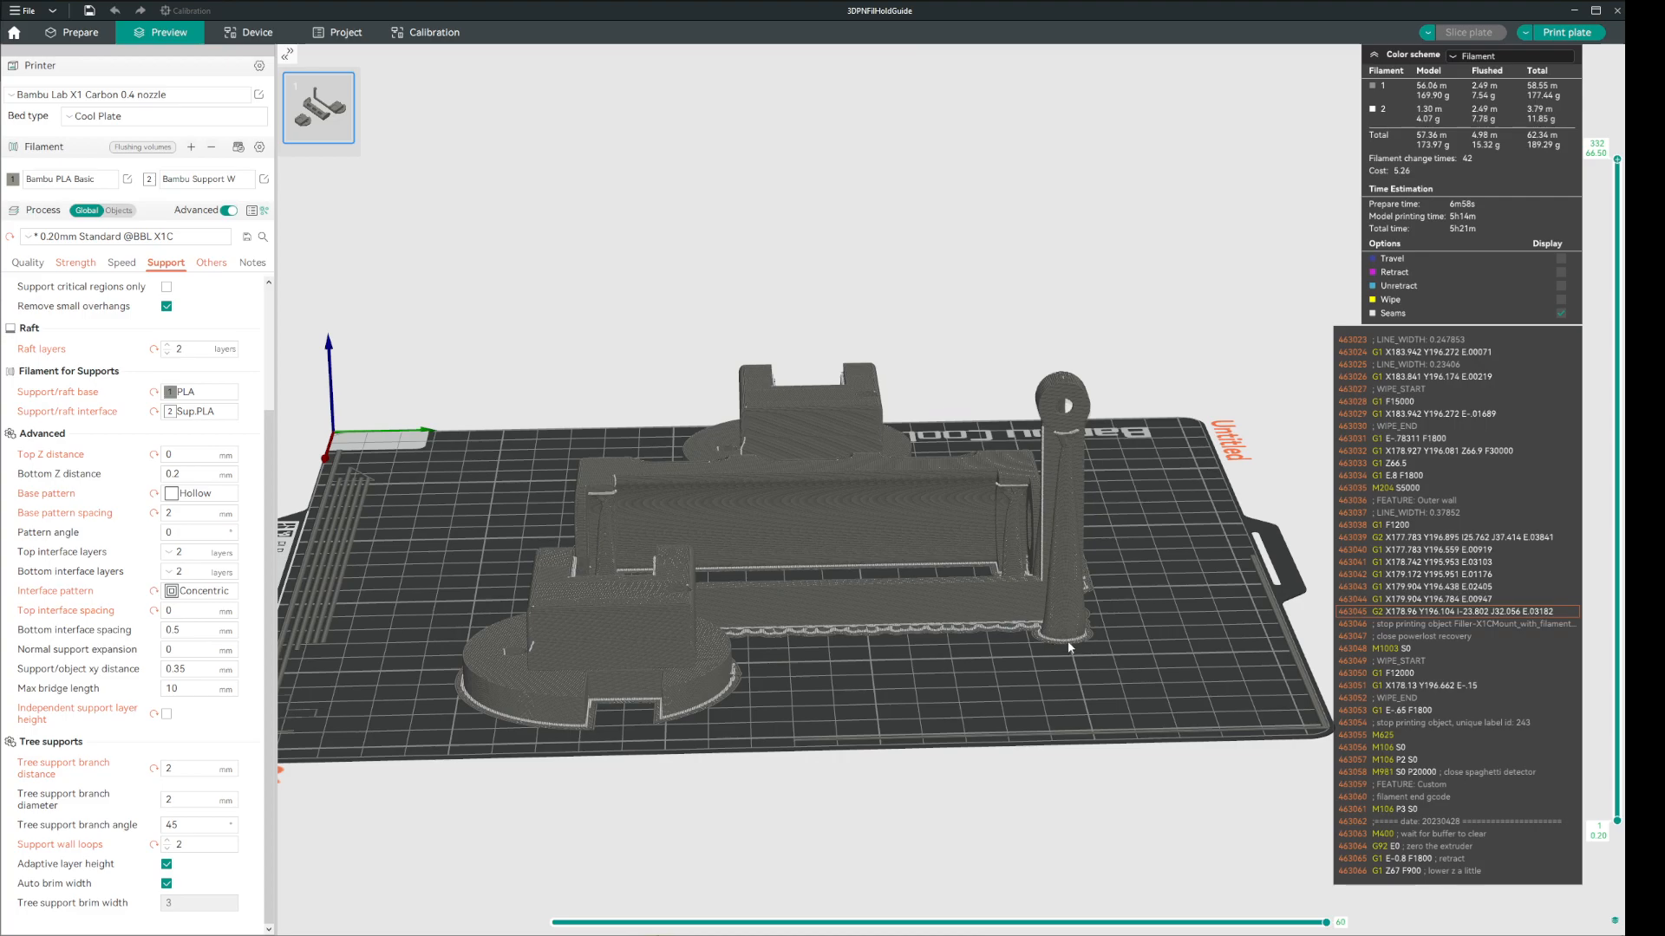
{"action": "mouse_move", "coordinate": [1058, 645]}
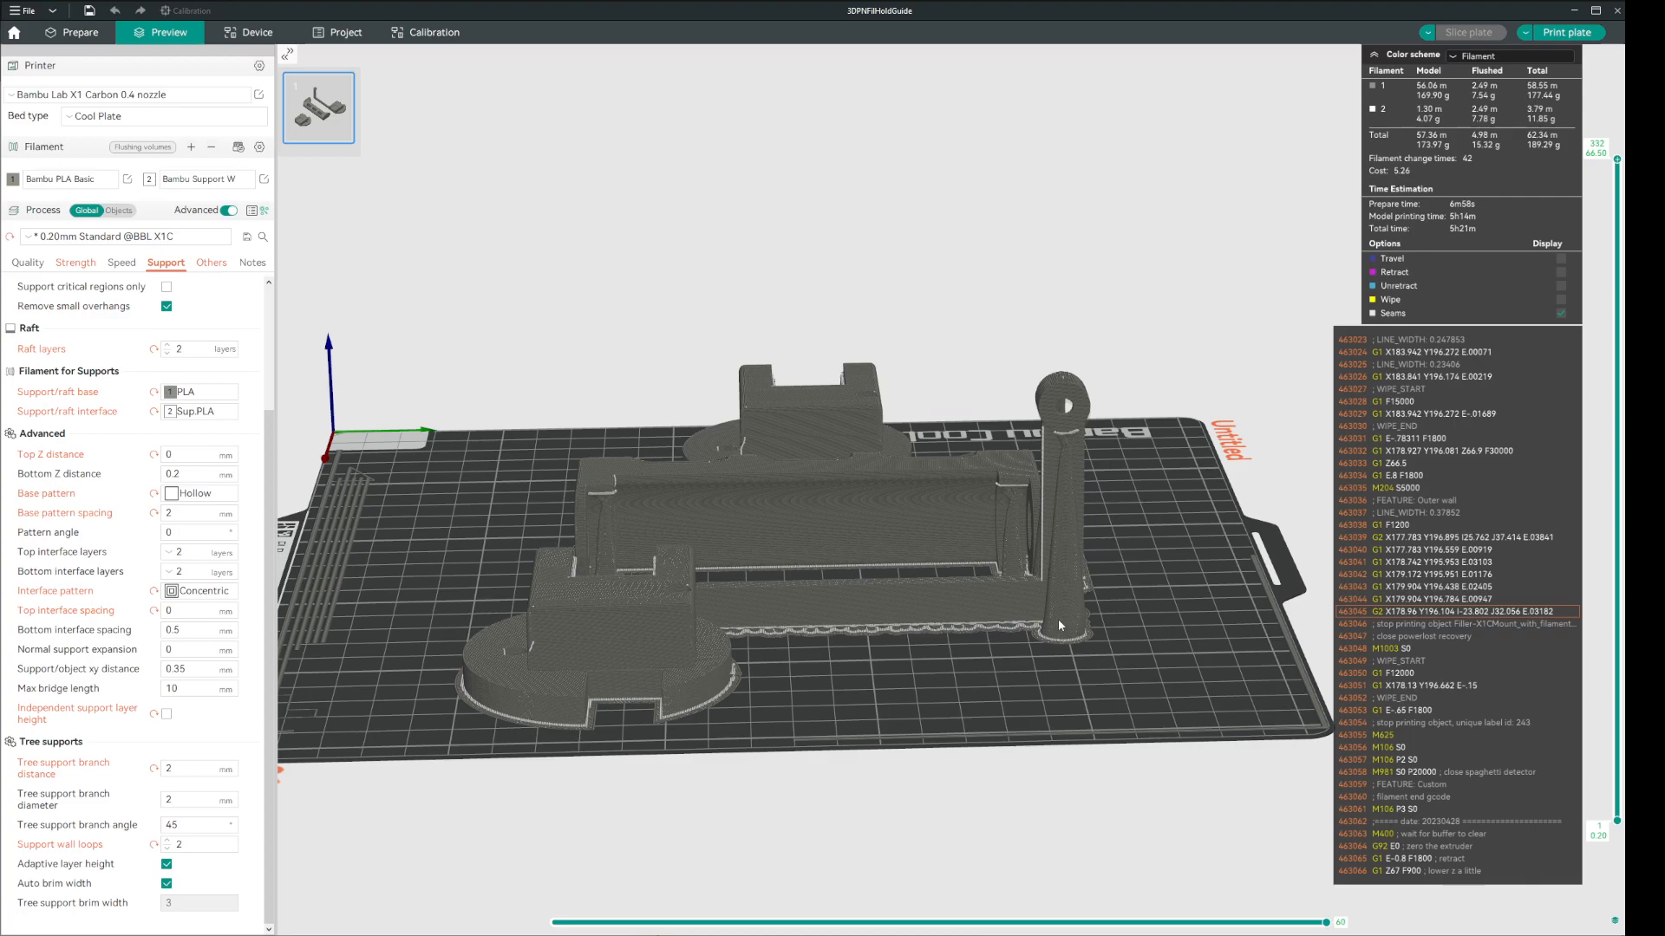
{"action": "mouse_move", "coordinate": [1060, 481]}
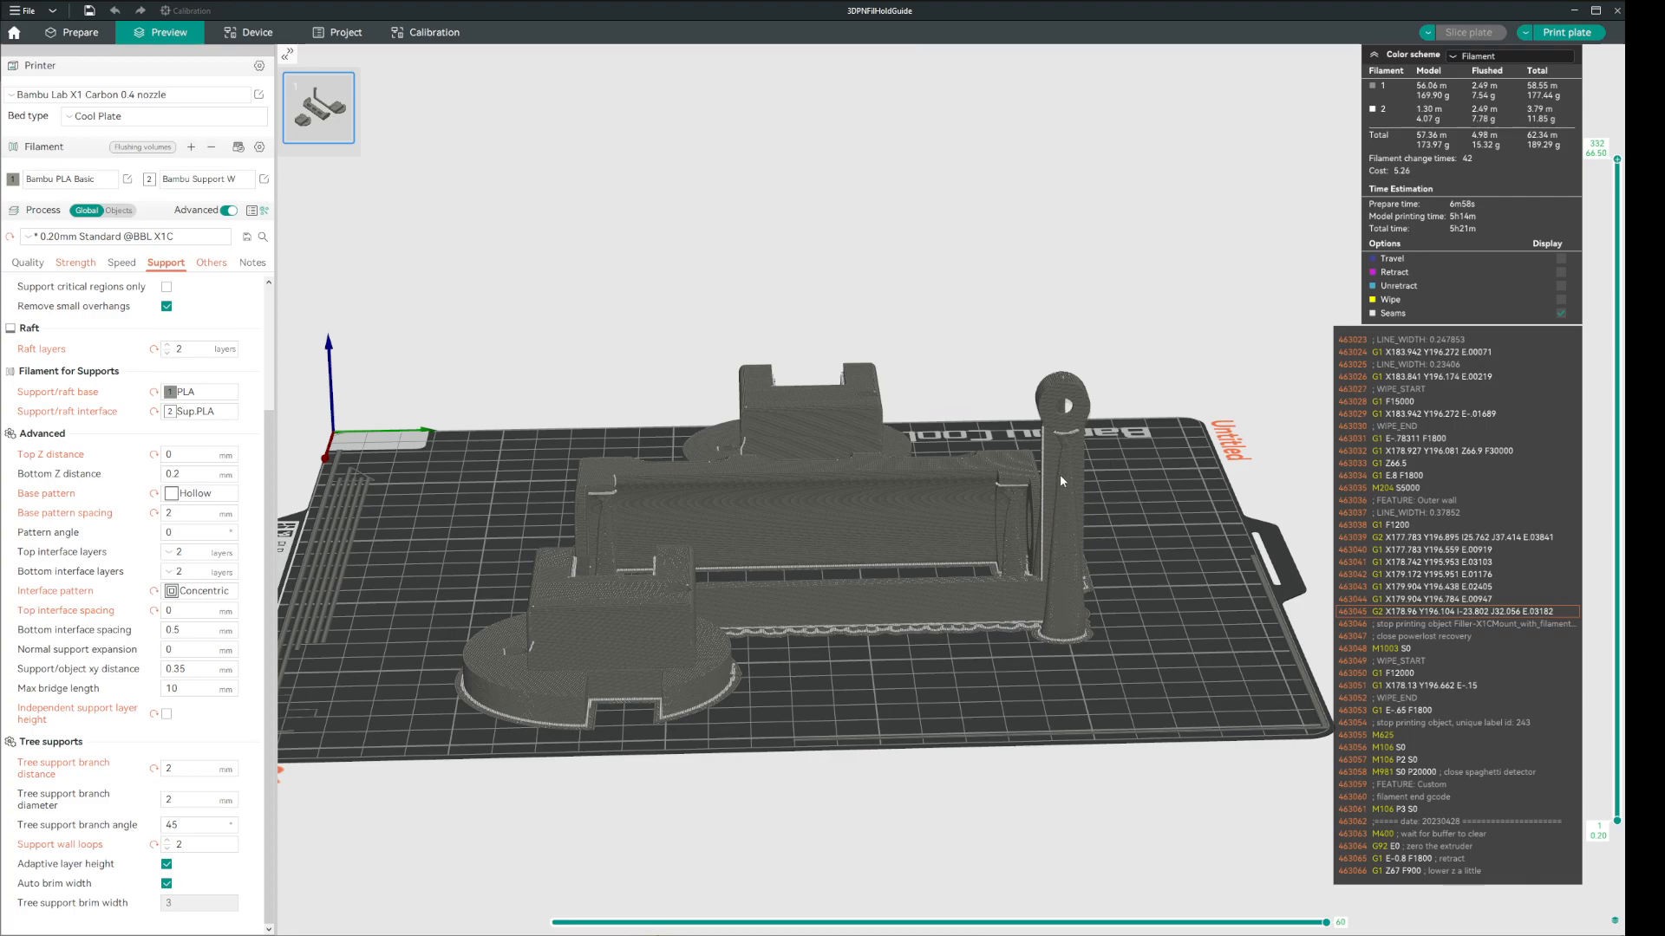
{"action": "mouse_move", "coordinate": [1063, 607]}
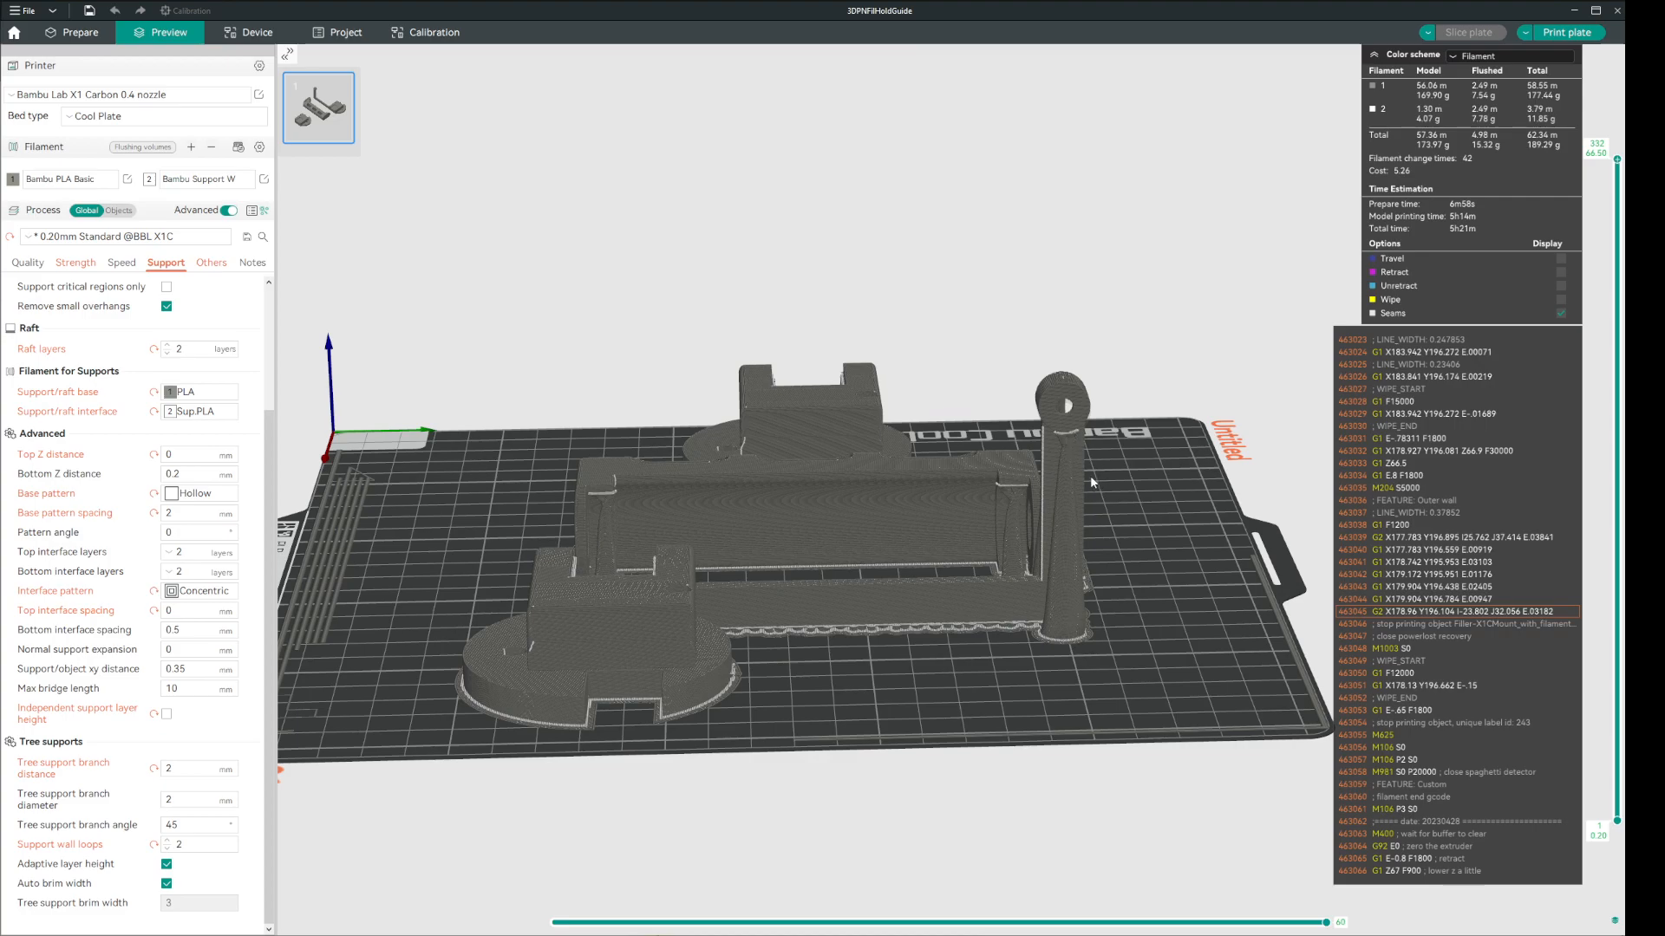
- Slice with Sup.PLA as support base (12h49m, 290 g), then set the base back to PLA
{"action": "left_click", "coordinate": [198, 390]}
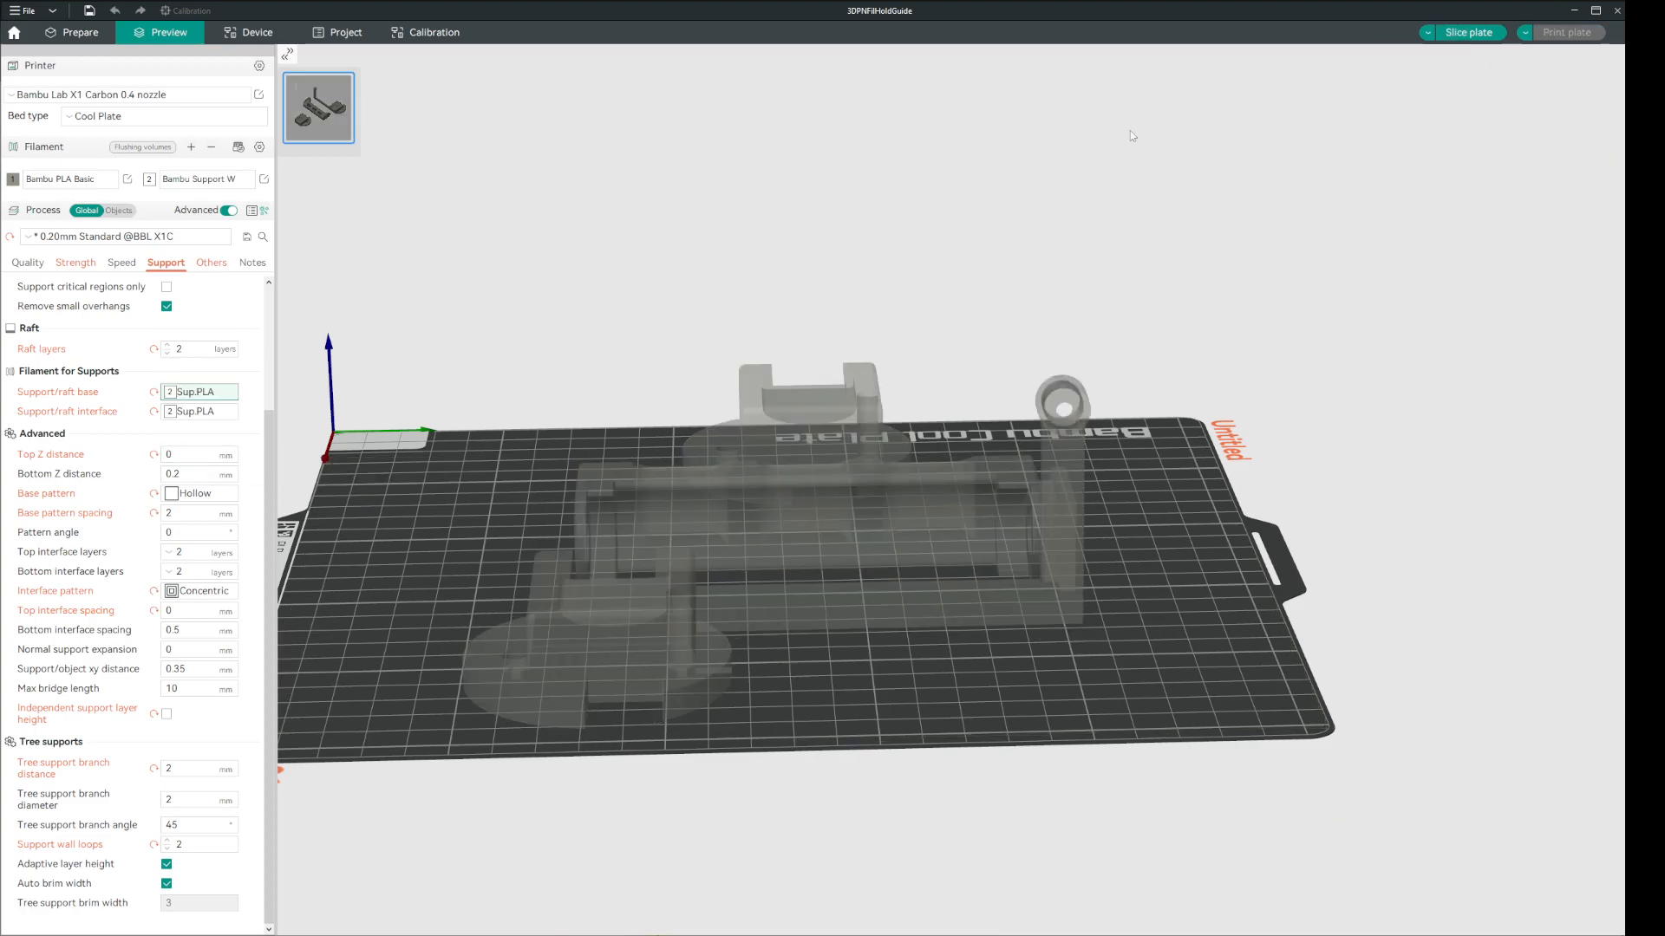
{"action": "left_click", "coordinate": [1469, 31]}
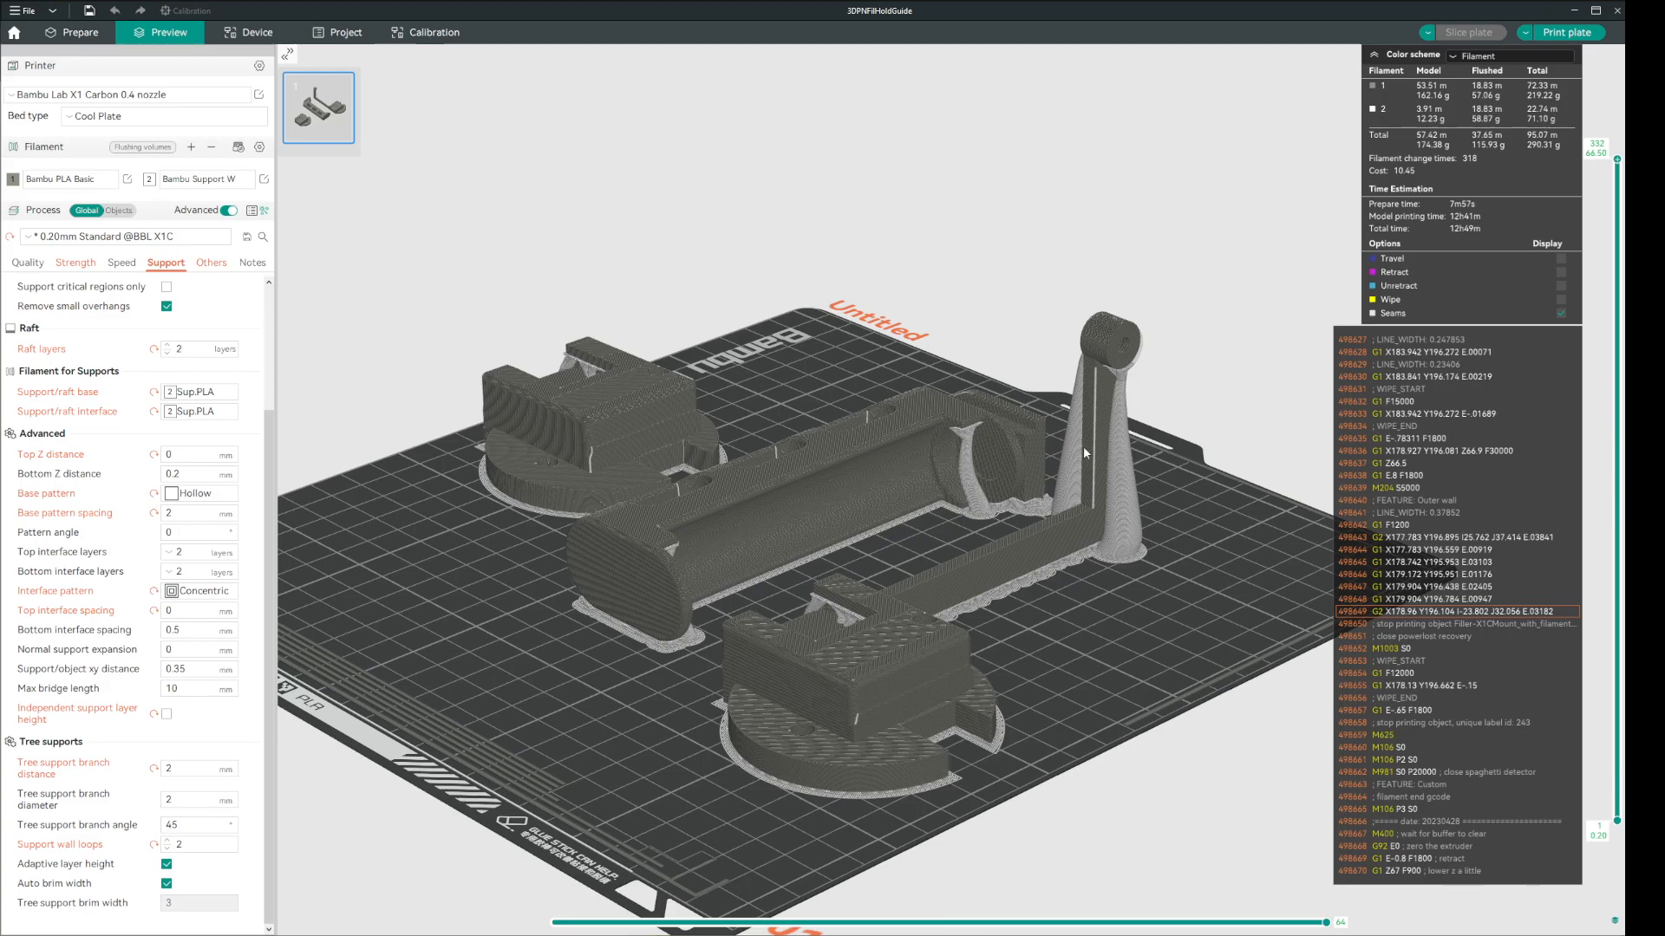
{"action": "left_click", "coordinate": [201, 392]}
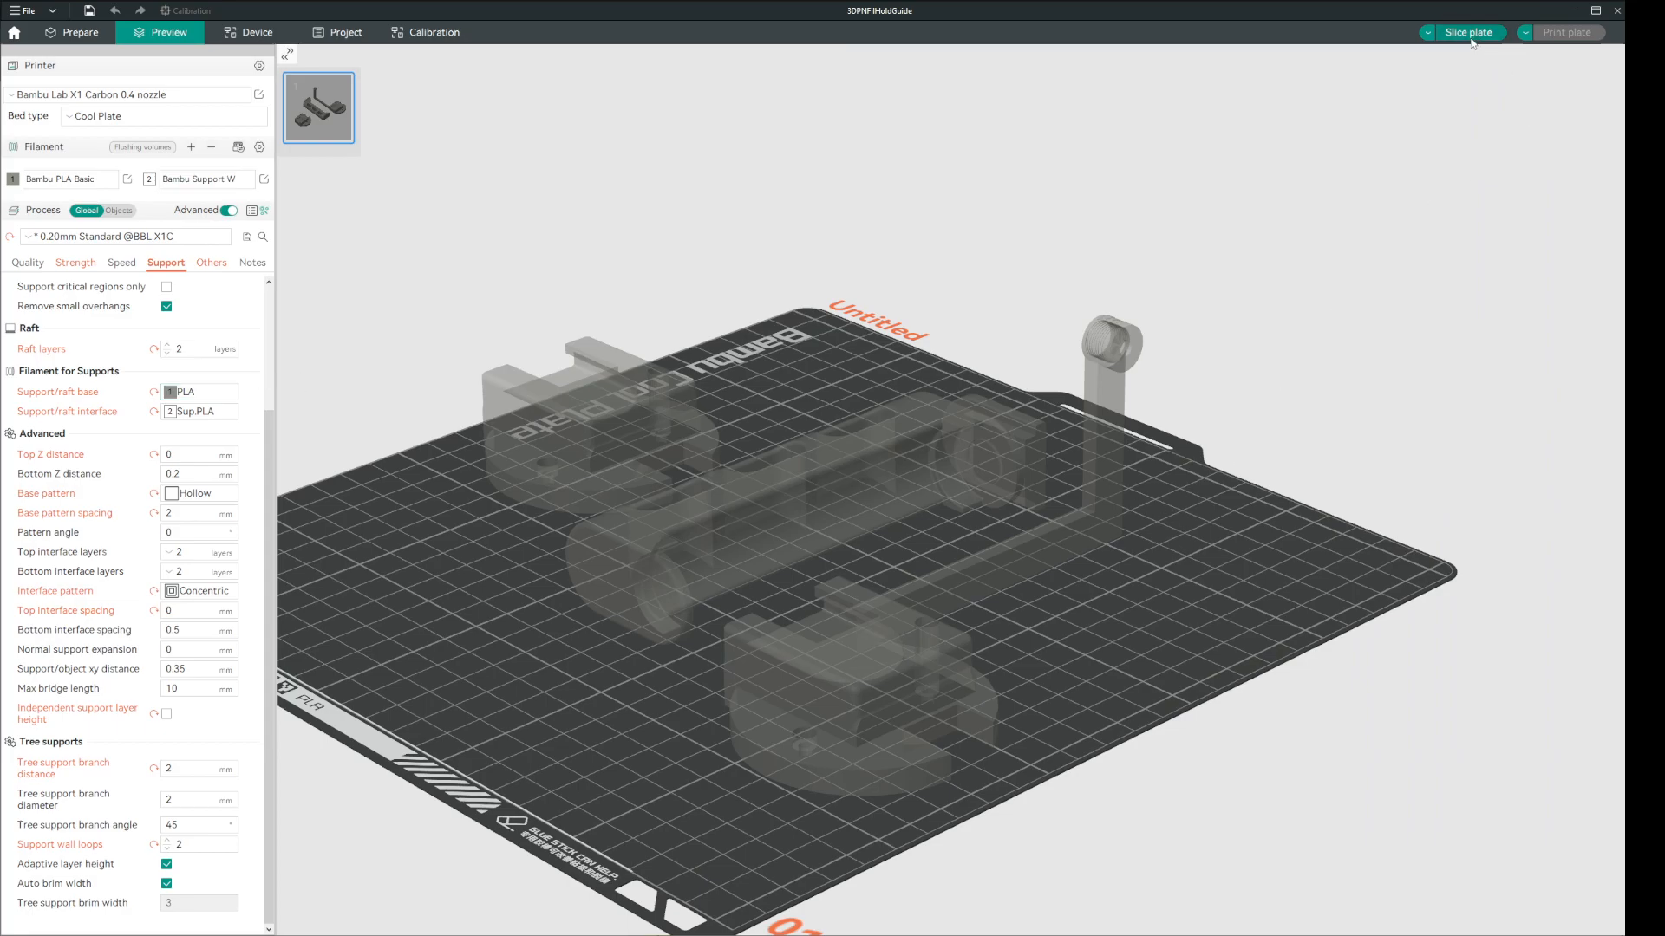
- Re-slice the mount with the PLA support base, returning to about 5h21m and 189 g
{"action": "left_click", "coordinate": [1469, 31]}
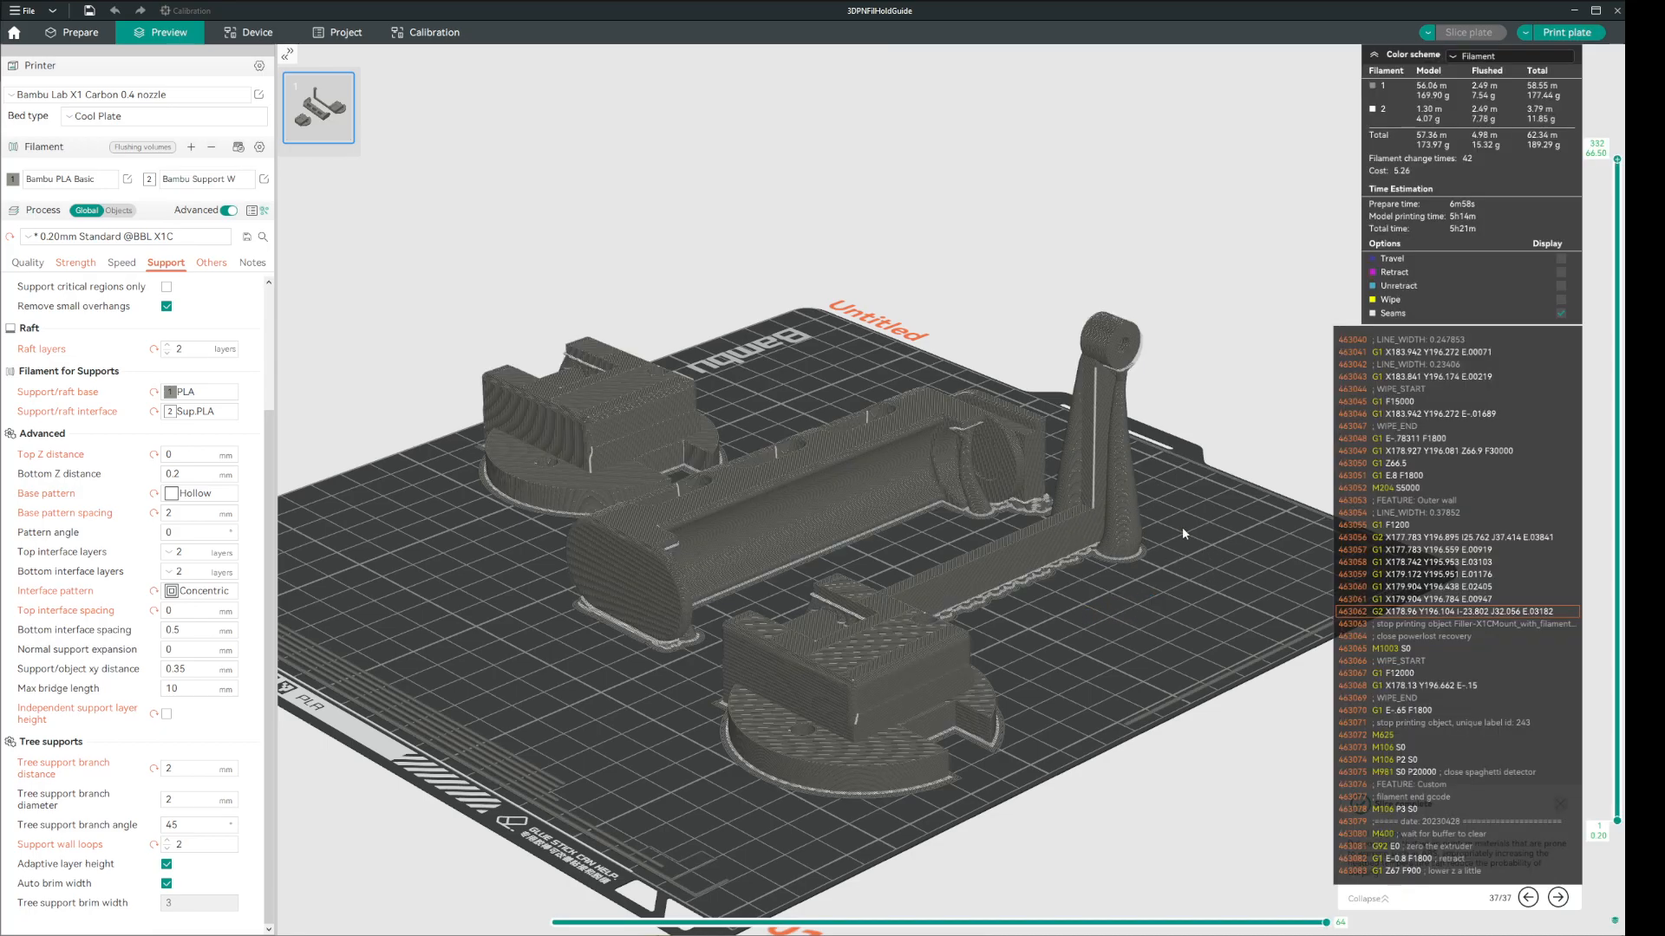
{"action": "mouse_move", "coordinate": [1124, 533]}
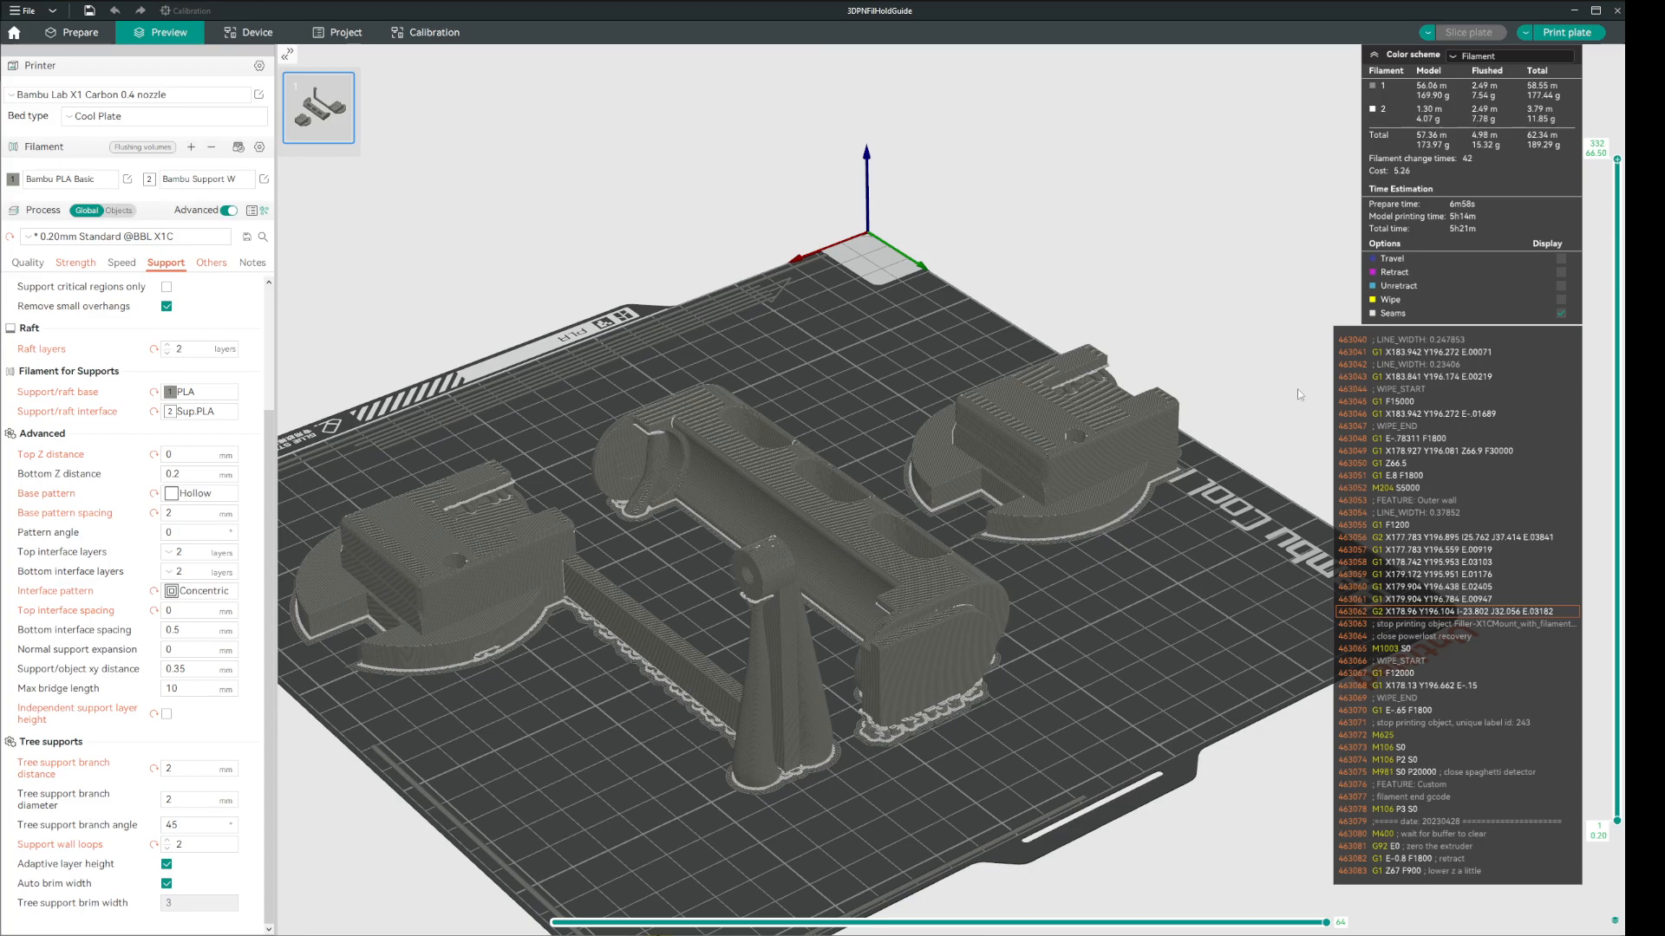
{"action": "mouse_move", "coordinate": [1538, 157]}
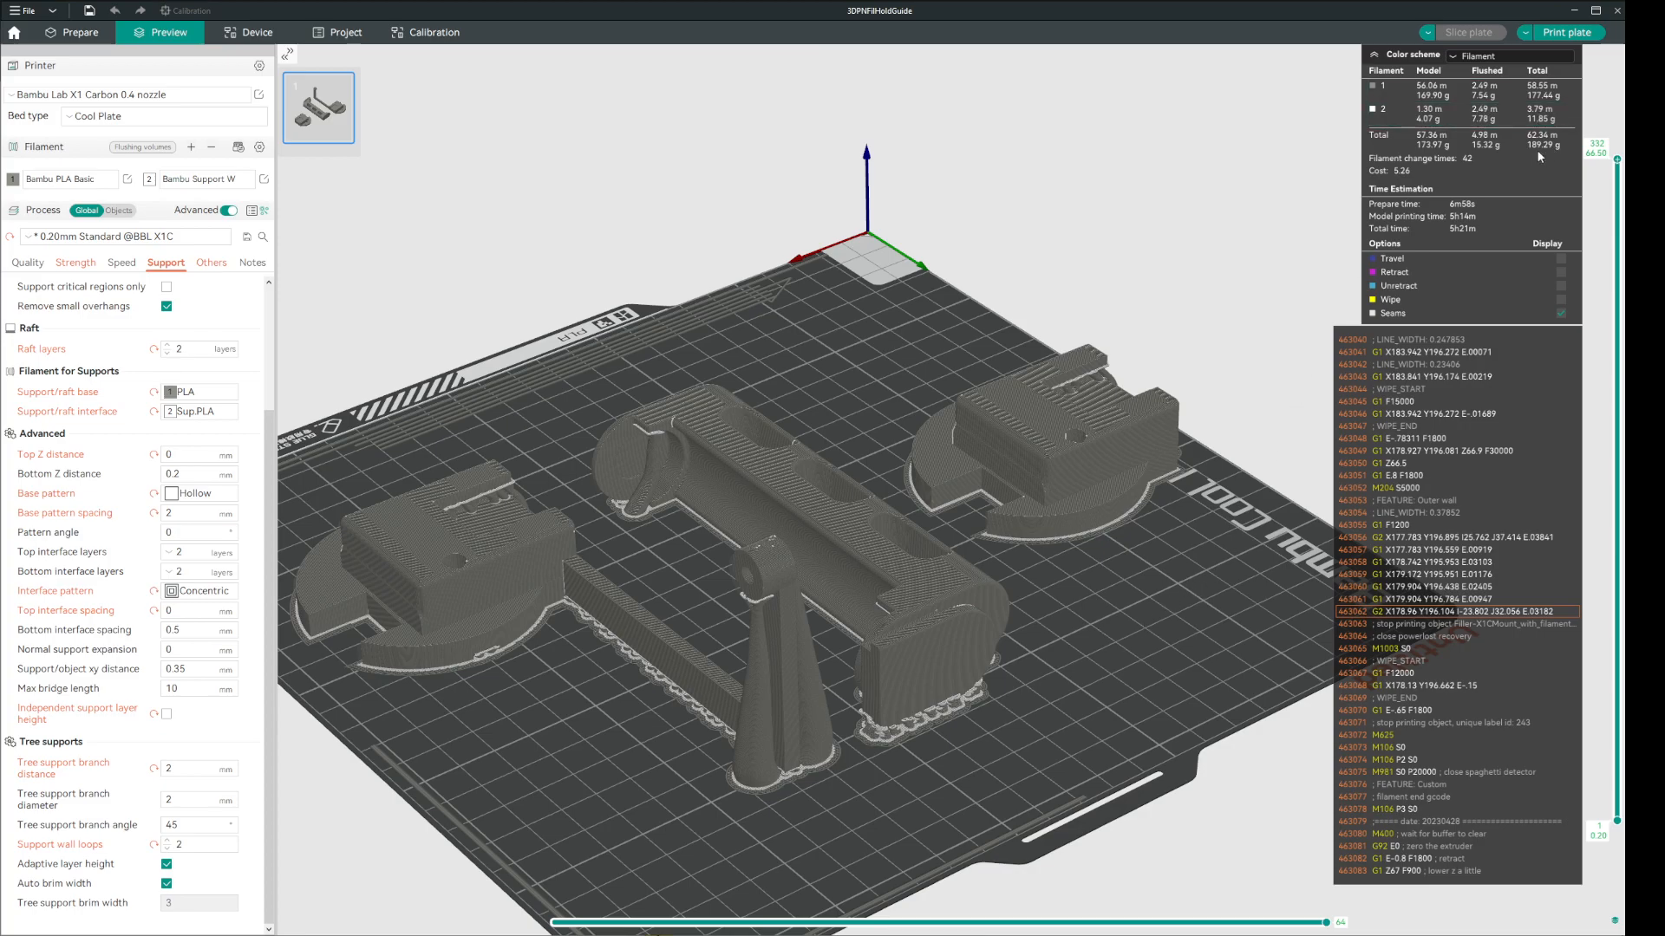